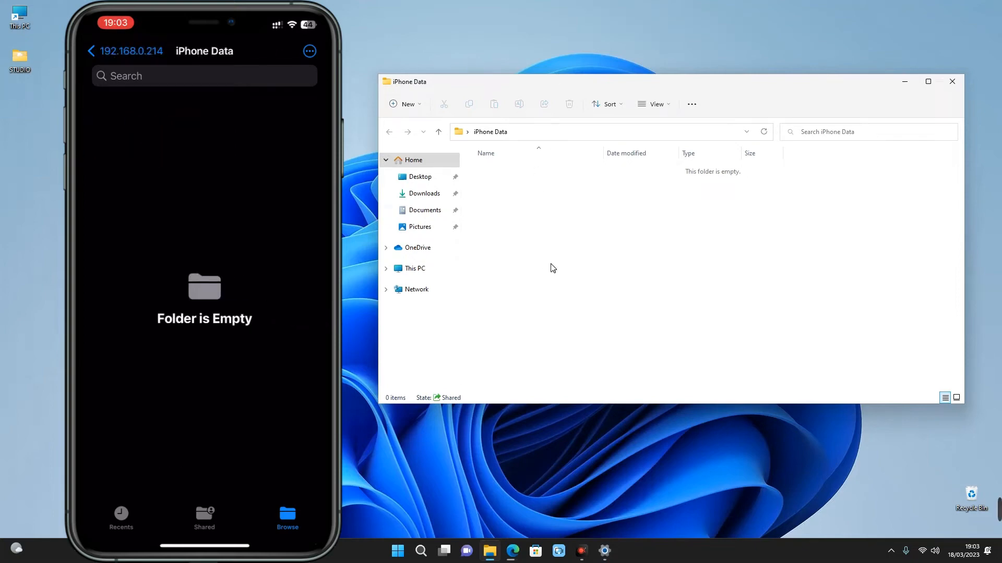
Move the three selected files to the shared PC location
left_click(90, 50)
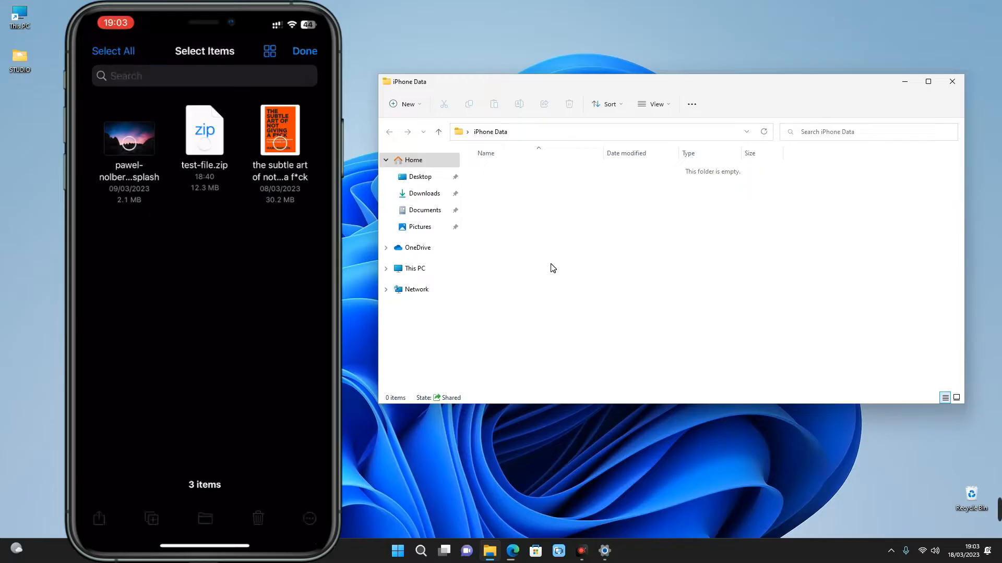
left_click(113, 50)
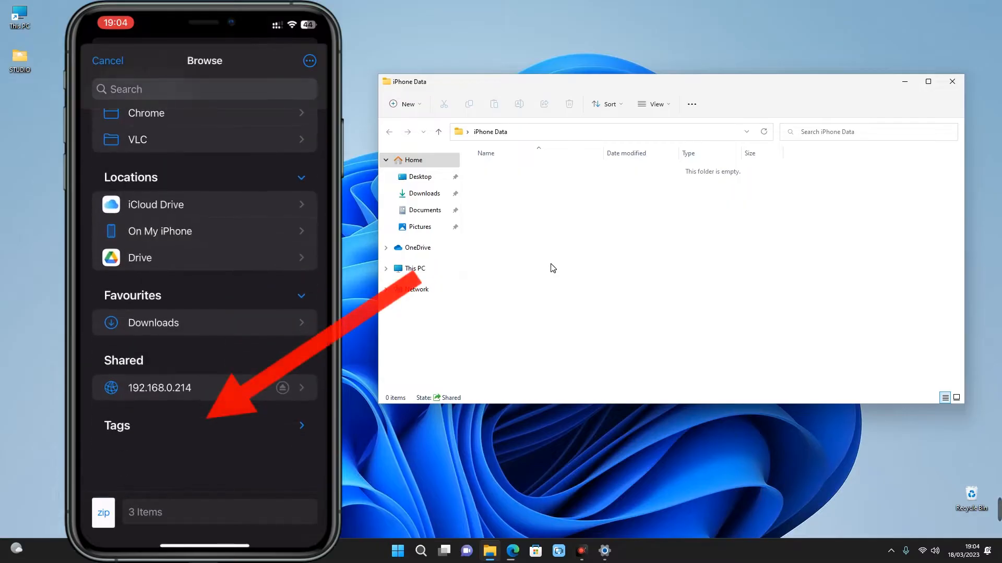
left_click(159, 388)
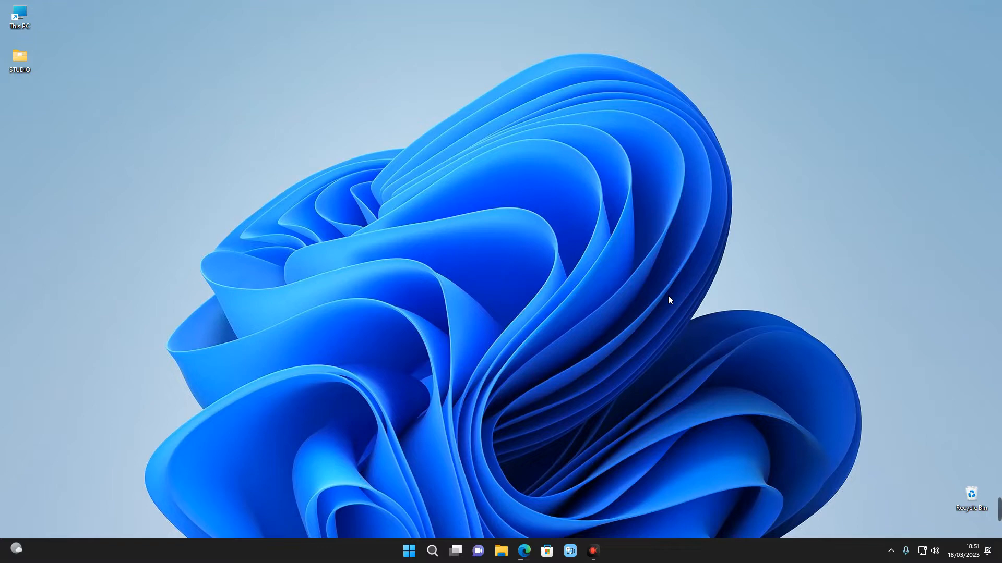
Launch the Settings app and search for the add, edit or remove other users setting
left_click(432, 551)
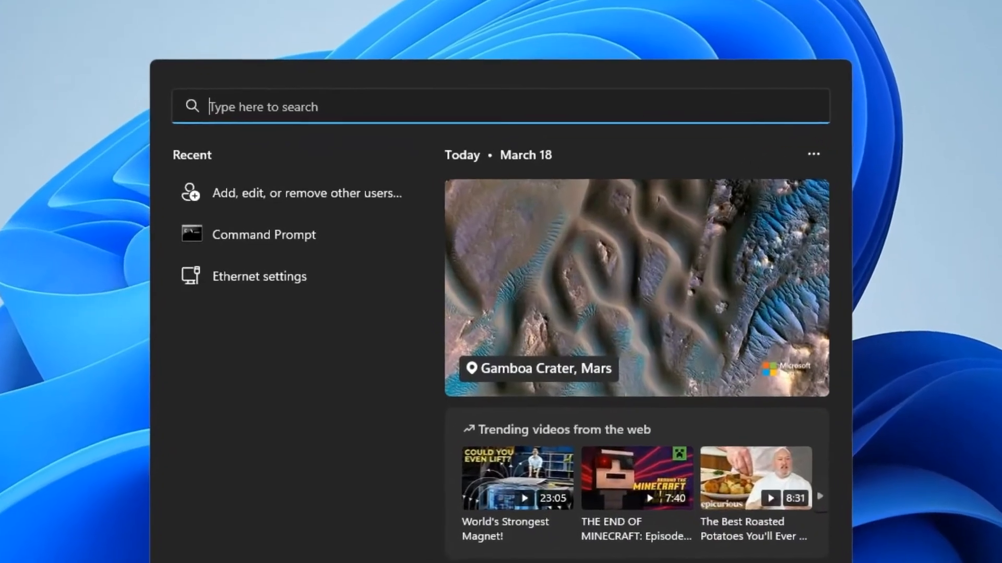
type("settings")
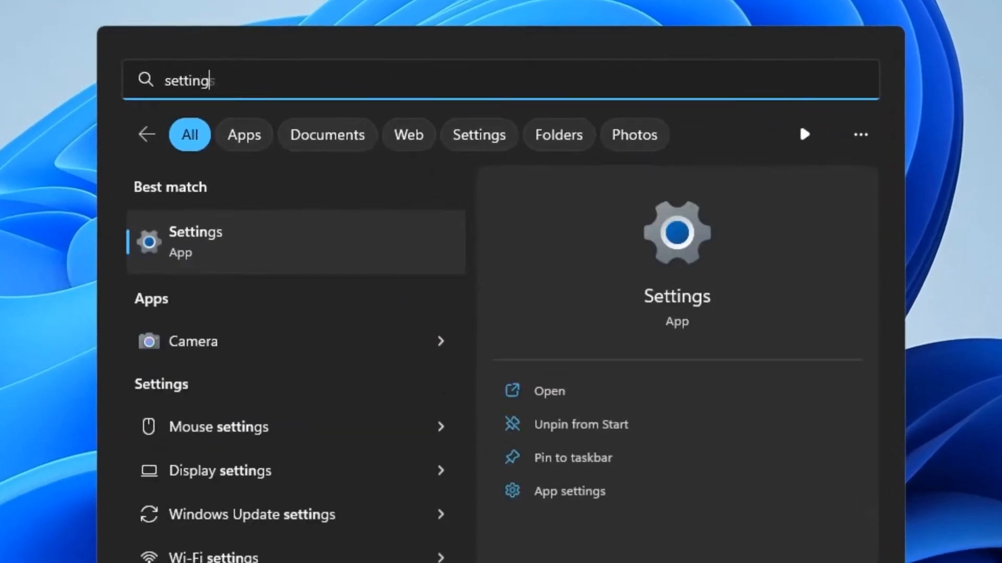
left_click(196, 241)
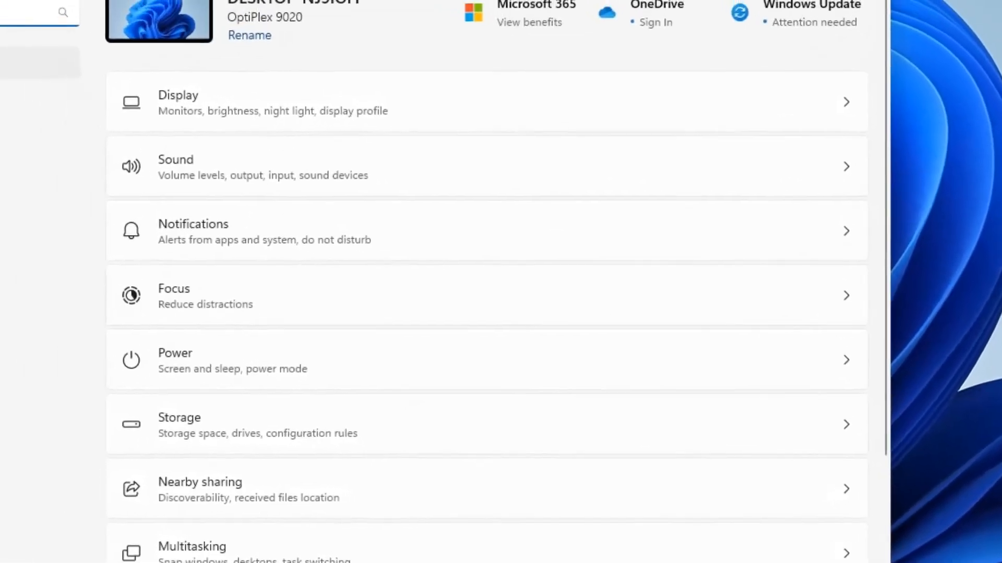
type("add edit")
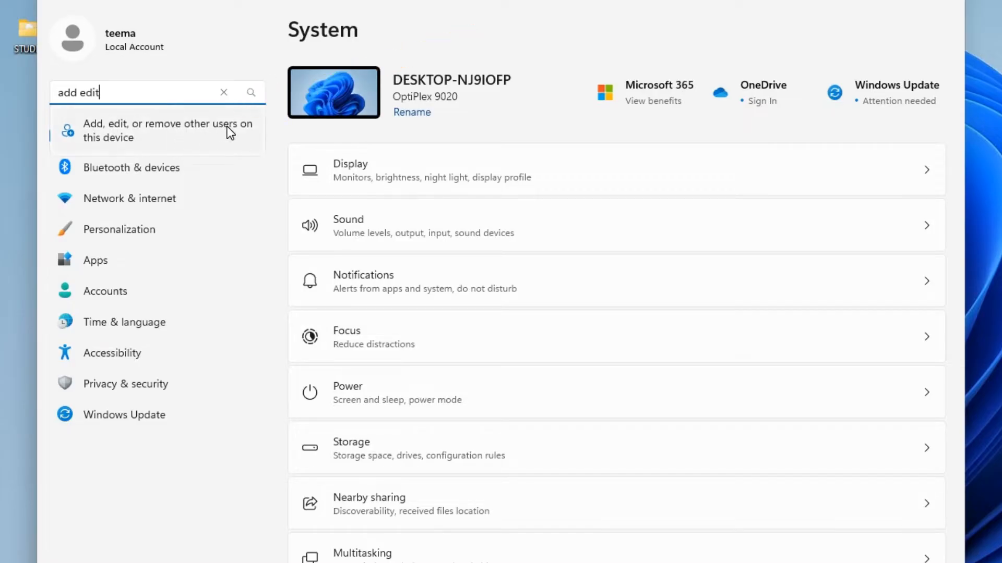
Add another user from Other Users, without sign-in information or a Microsoft account
left_click(167, 131)
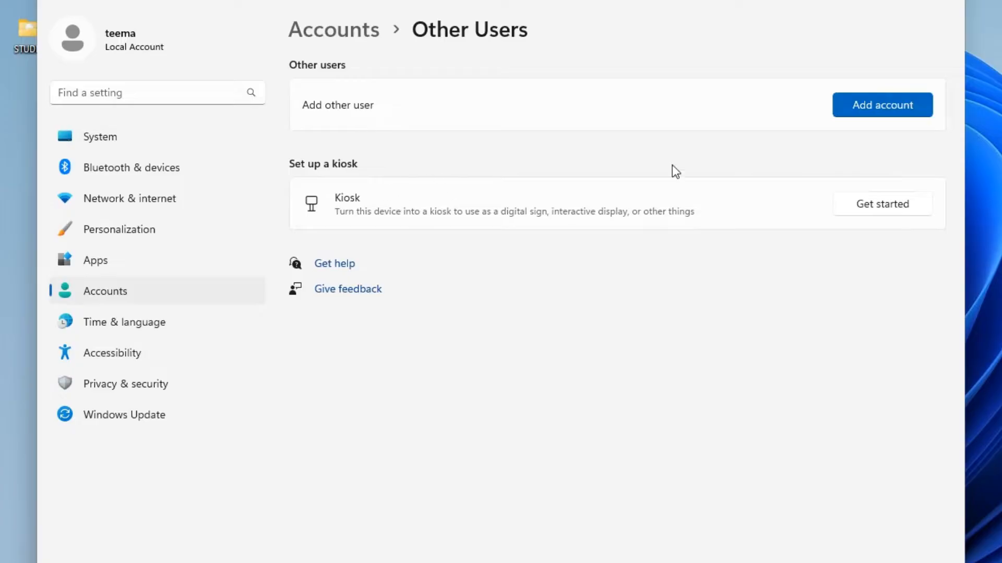
mouse_move(843, 141)
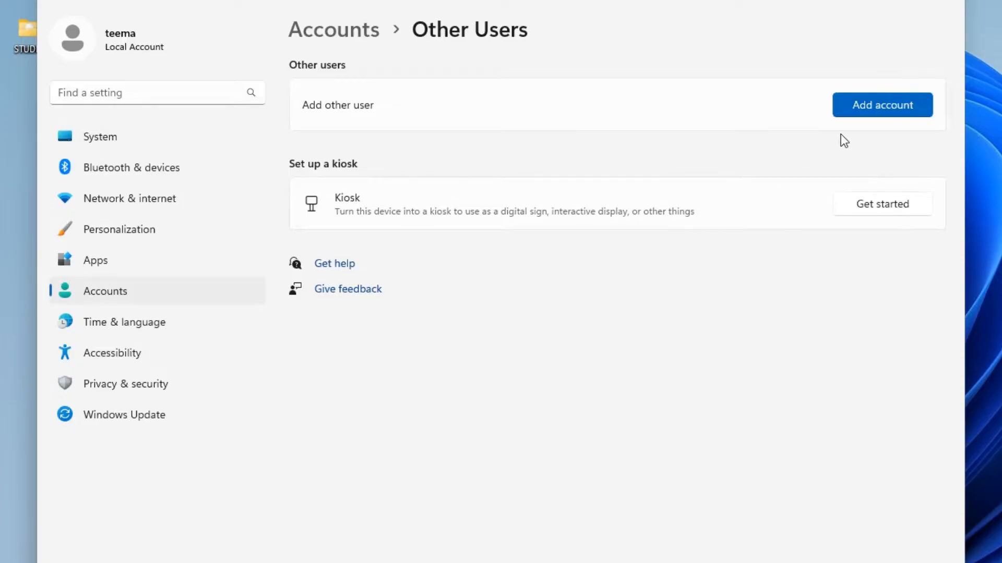
left_click(881, 105)
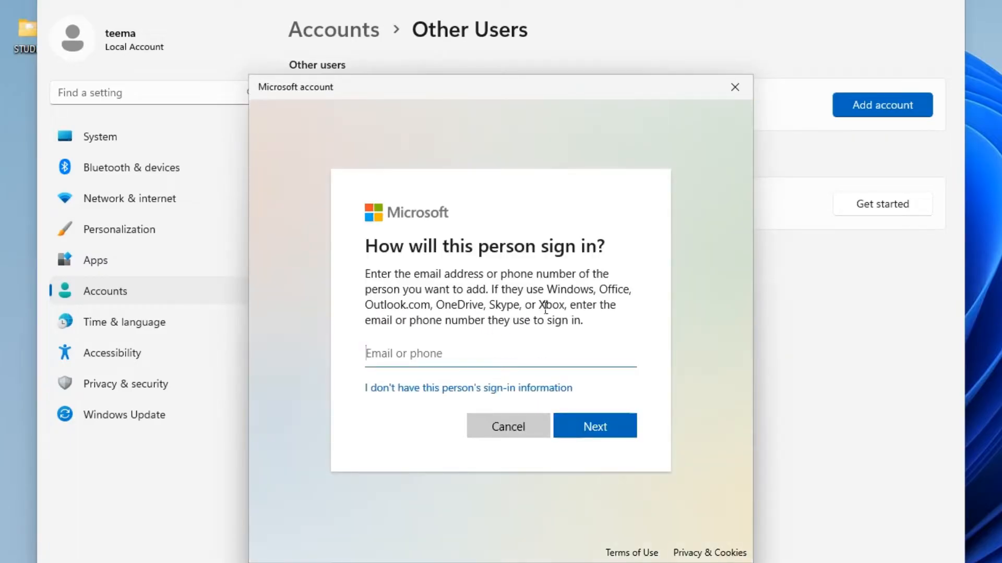
left_click(500, 353)
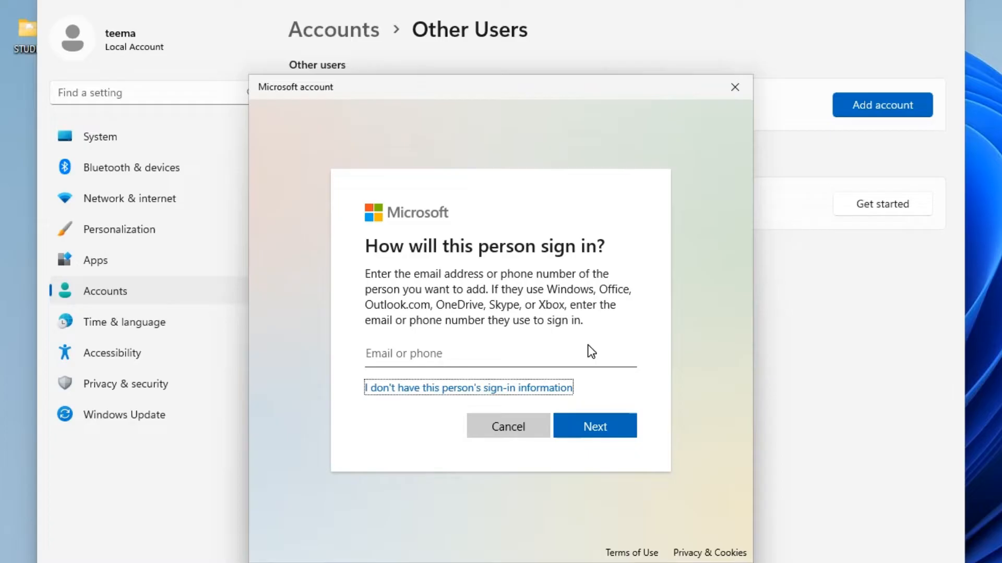
left_click(468, 388)
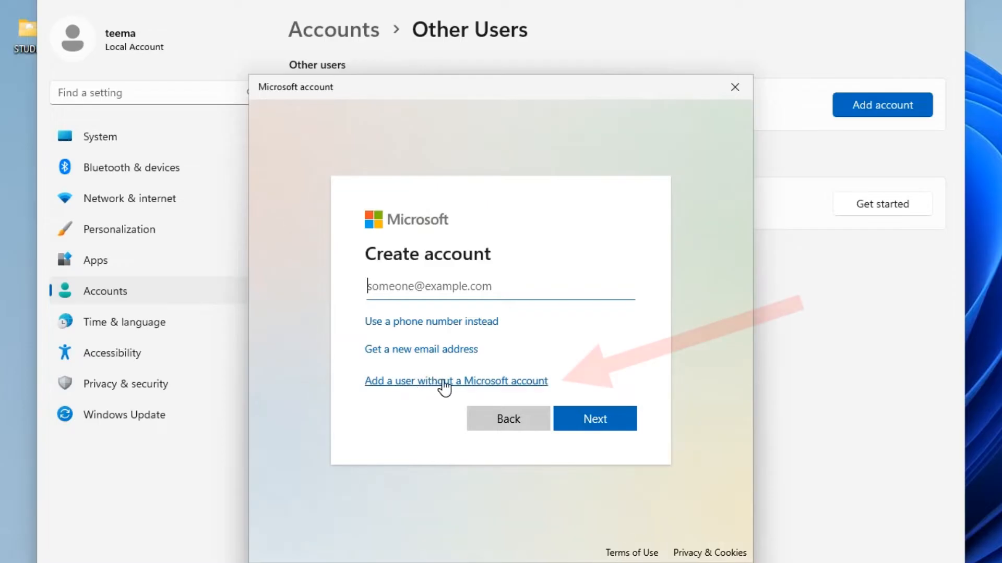
left_click(455, 381)
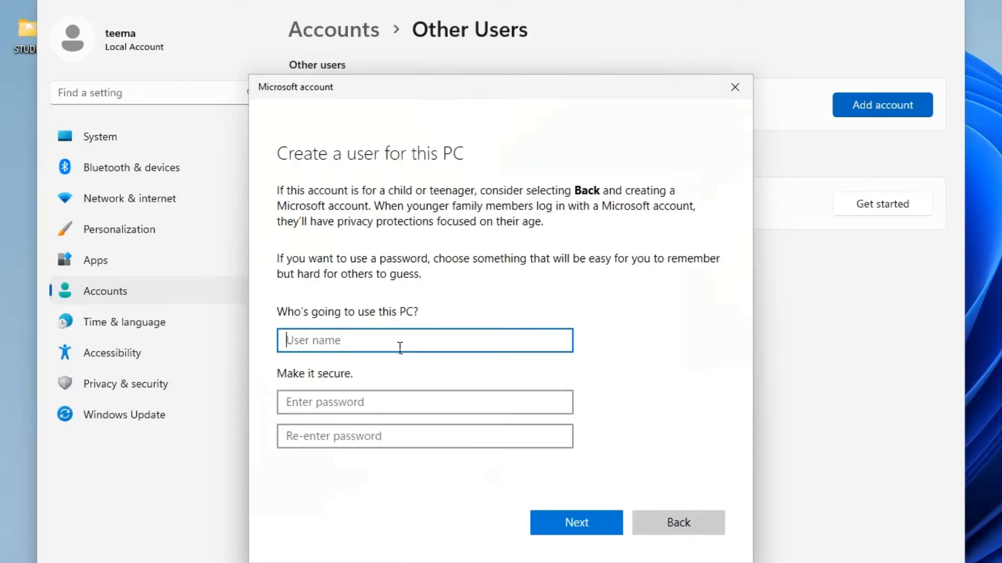
Create the local account 'ftp user' with a password and security question answers
type("ftp users")
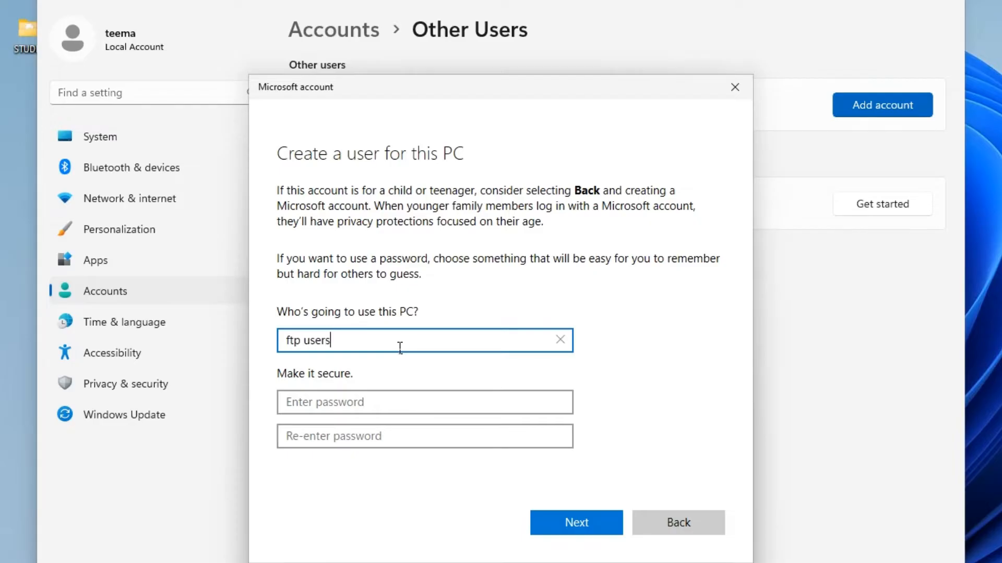
key("Backspace")
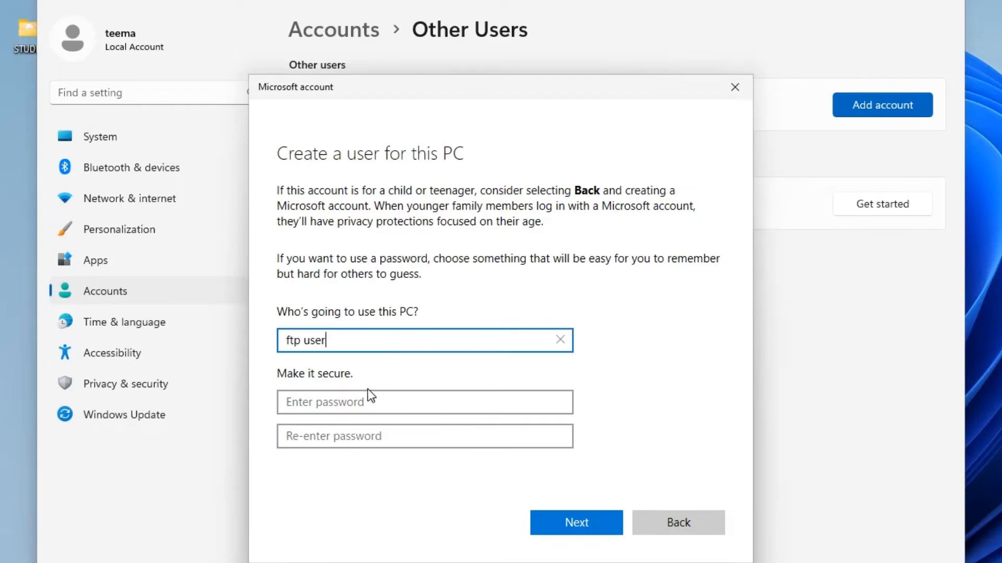
left_click(424, 402)
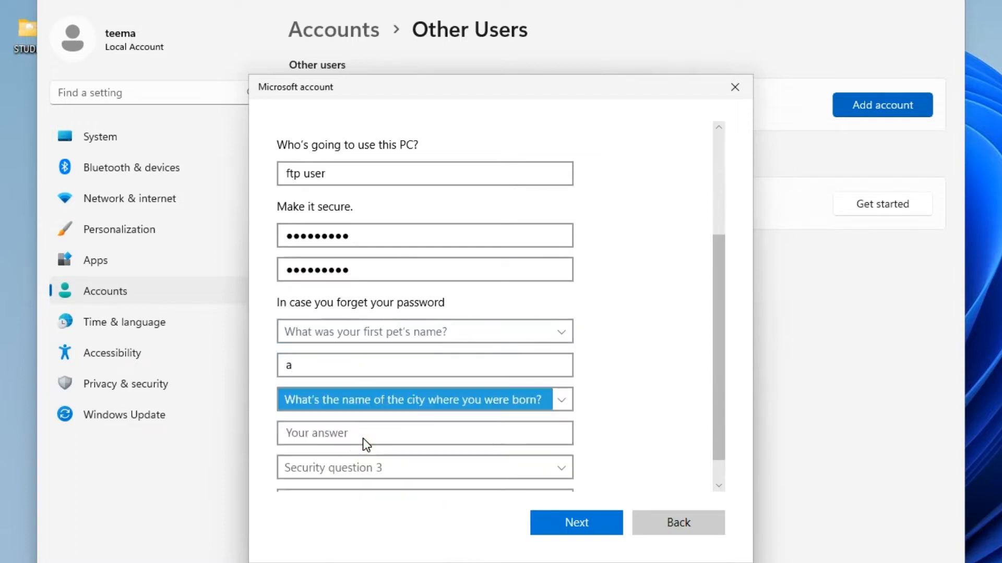
type("s")
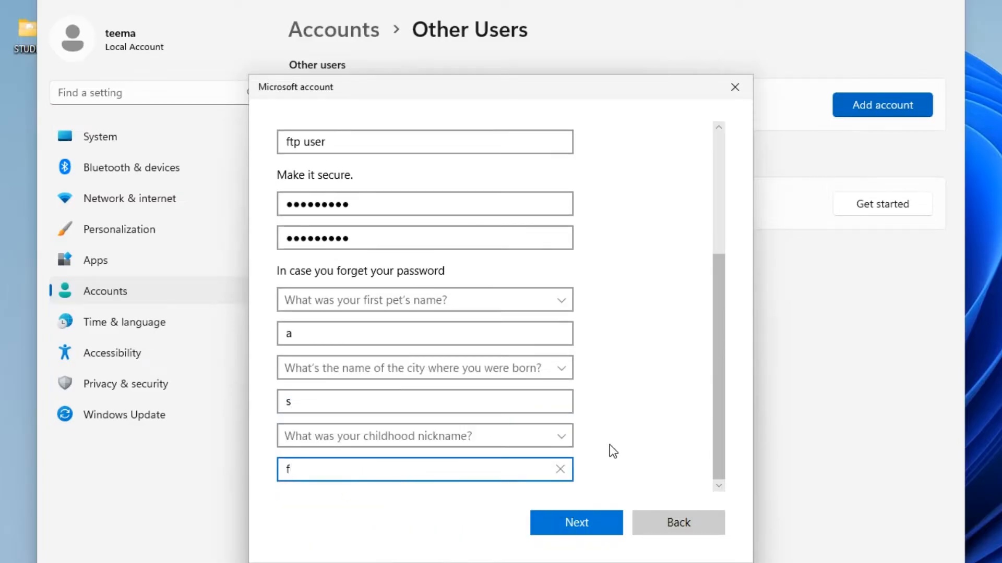
left_click(575, 523)
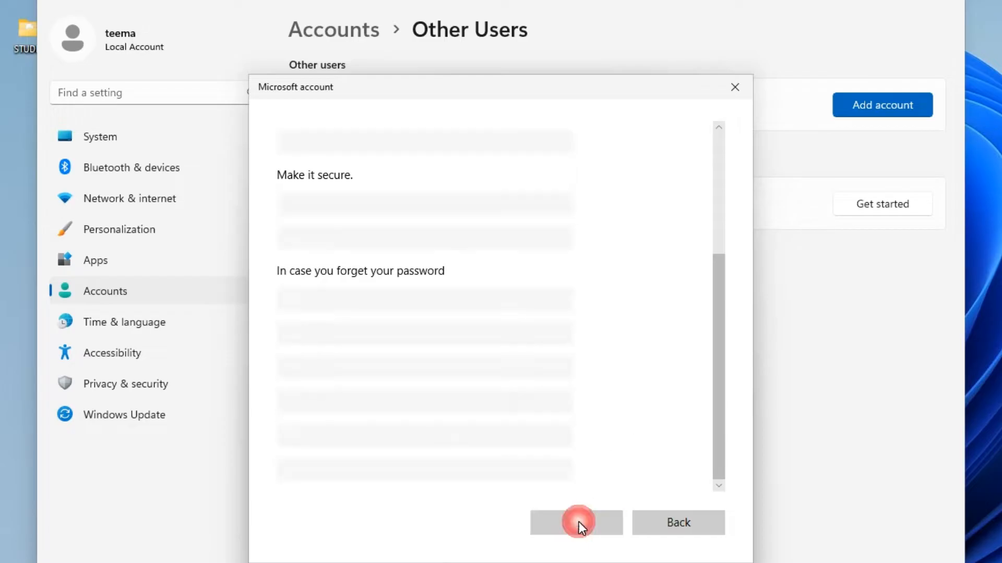
left_click(574, 523)
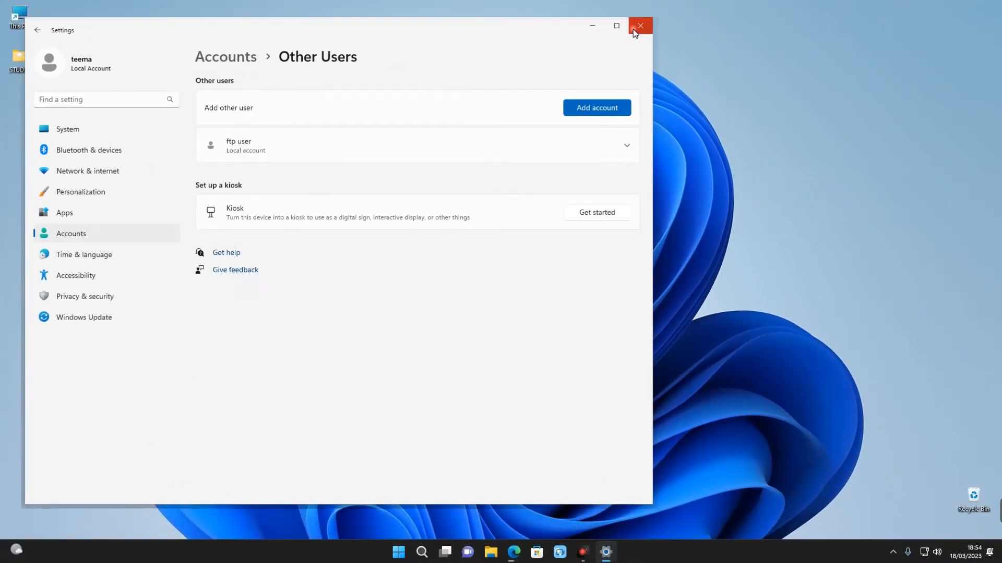
Close Settings and create a new desktop folder named 'iPhone Data'
left_click(640, 25)
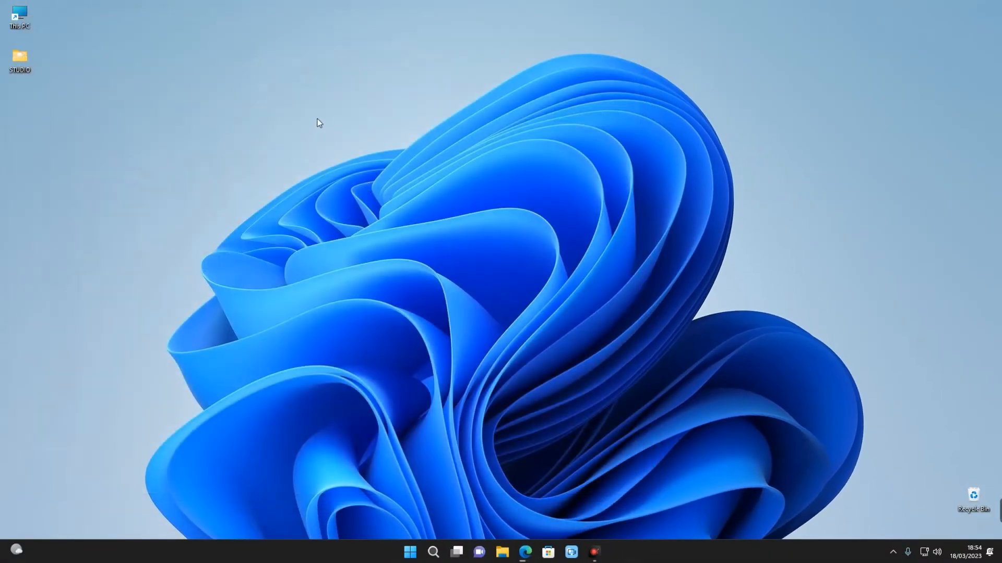
mouse_move(318, 114)
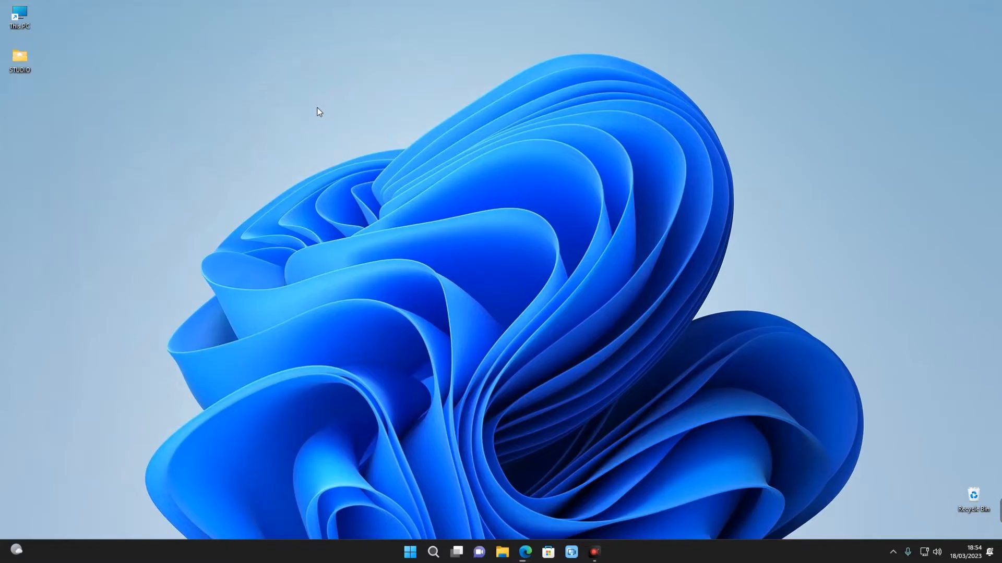
right_click(318, 111)
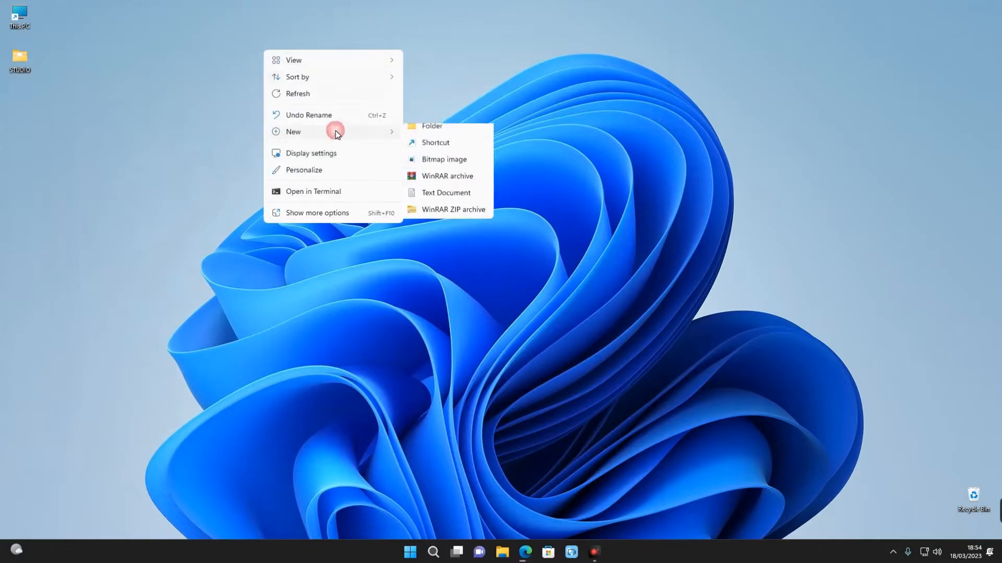
left_click(432, 126)
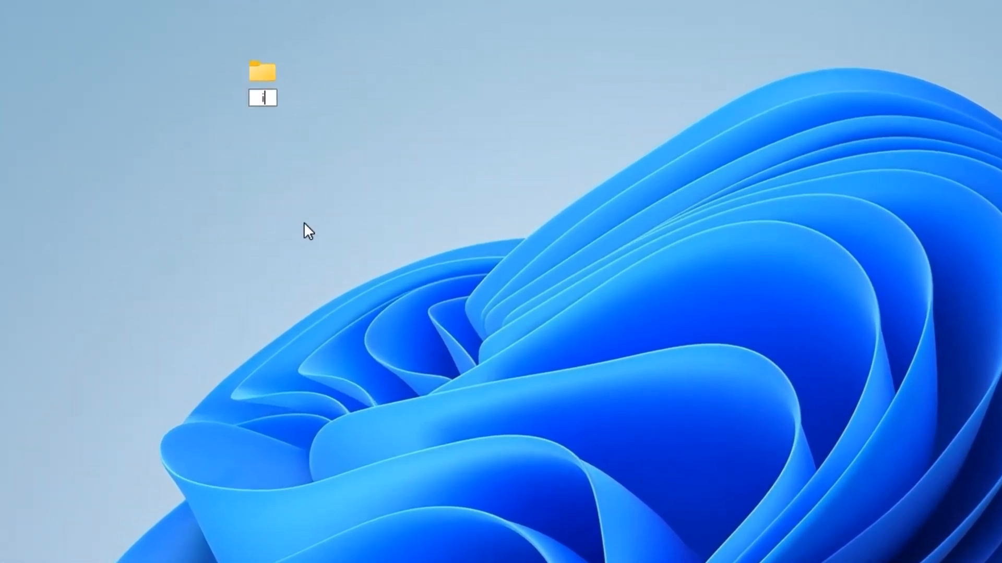
type("iPhone Data")
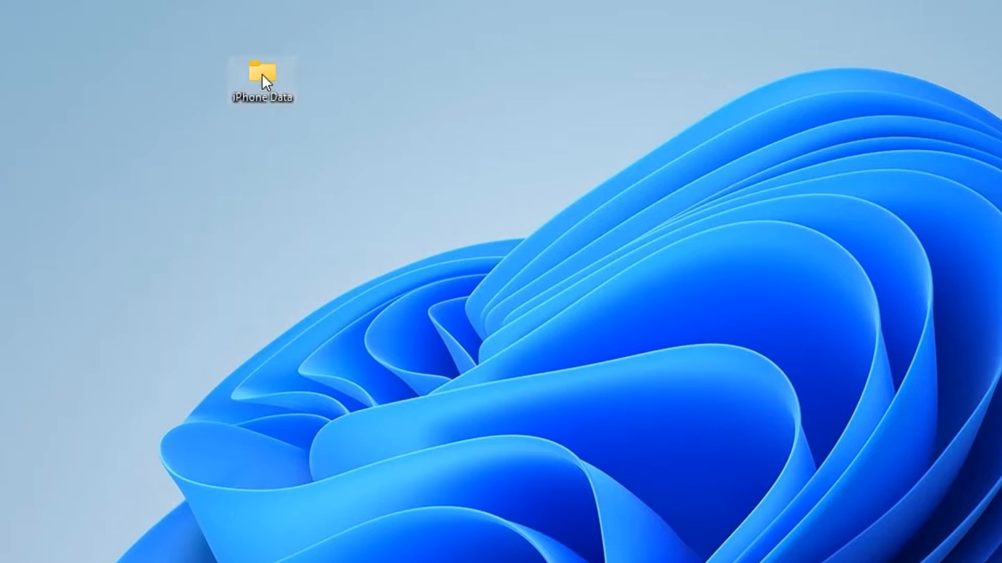
right_click(261, 71)
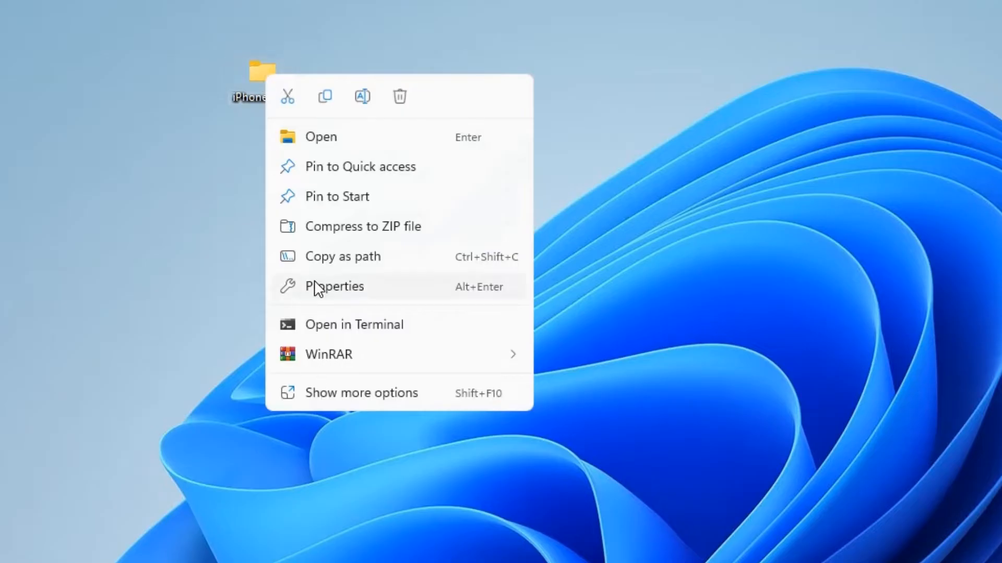
Enable sharing for iPhone Data under Advanced Sharing and view its share permissions
left_click(333, 286)
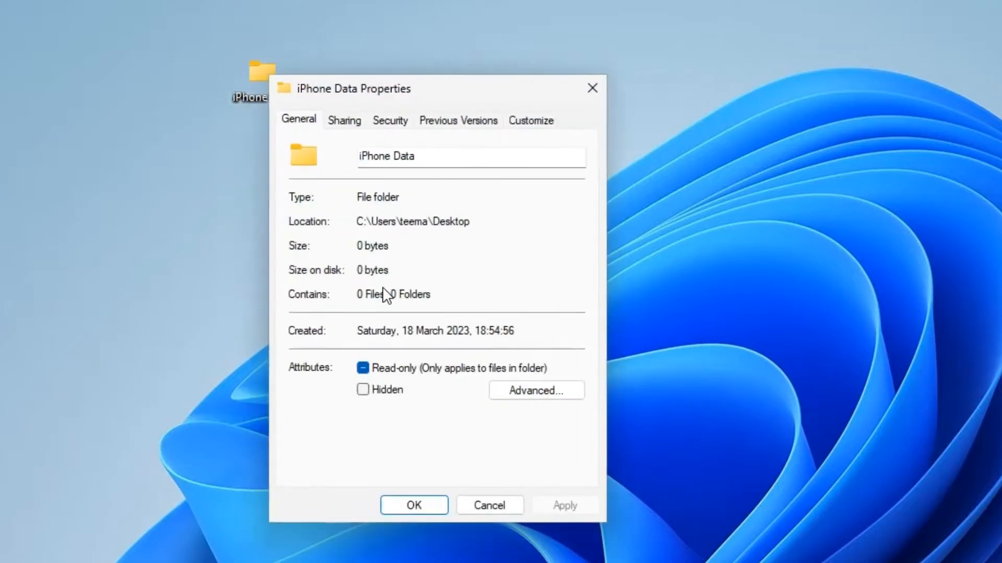
mouse_move(349, 126)
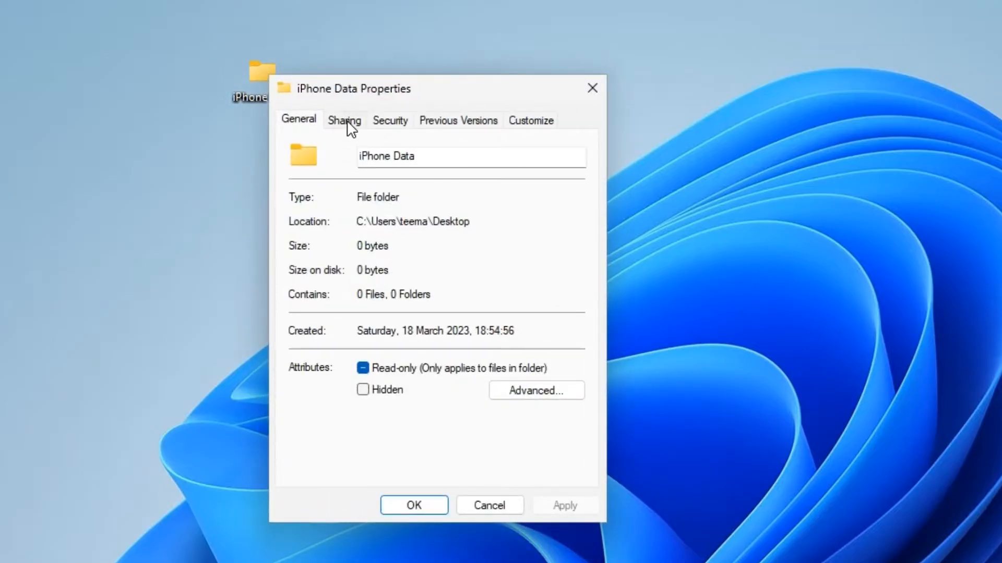
left_click(343, 120)
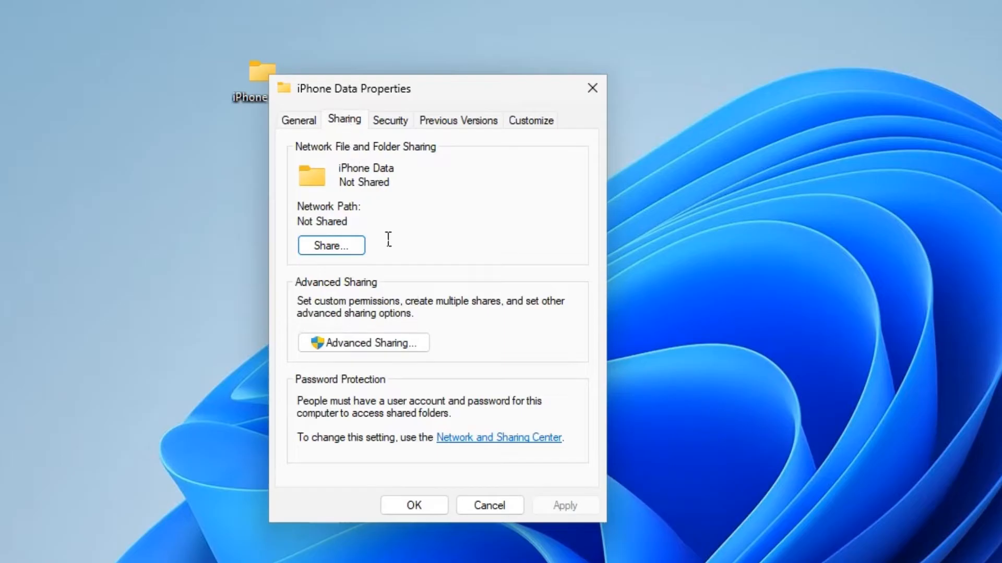
left_click(362, 343)
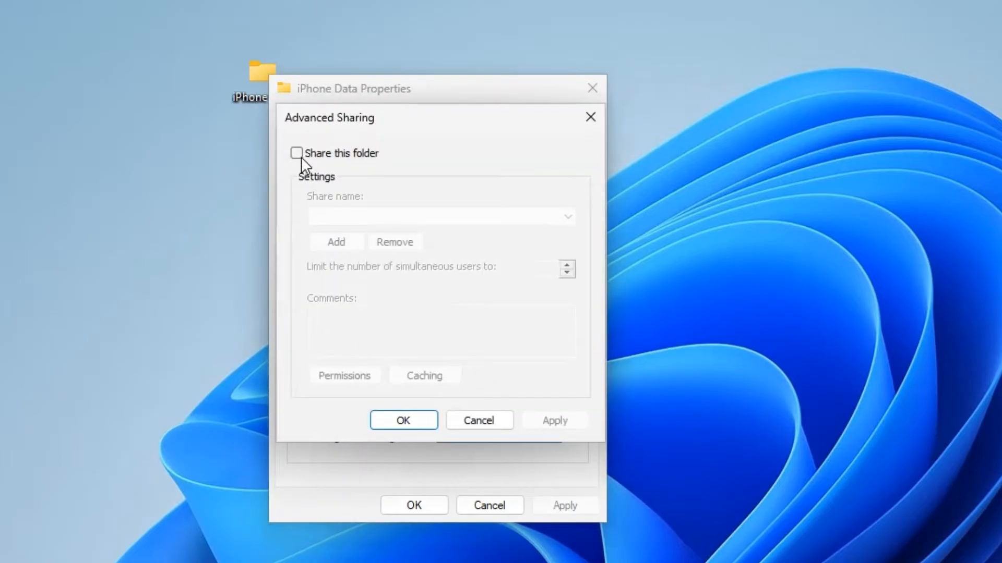
left_click(296, 153)
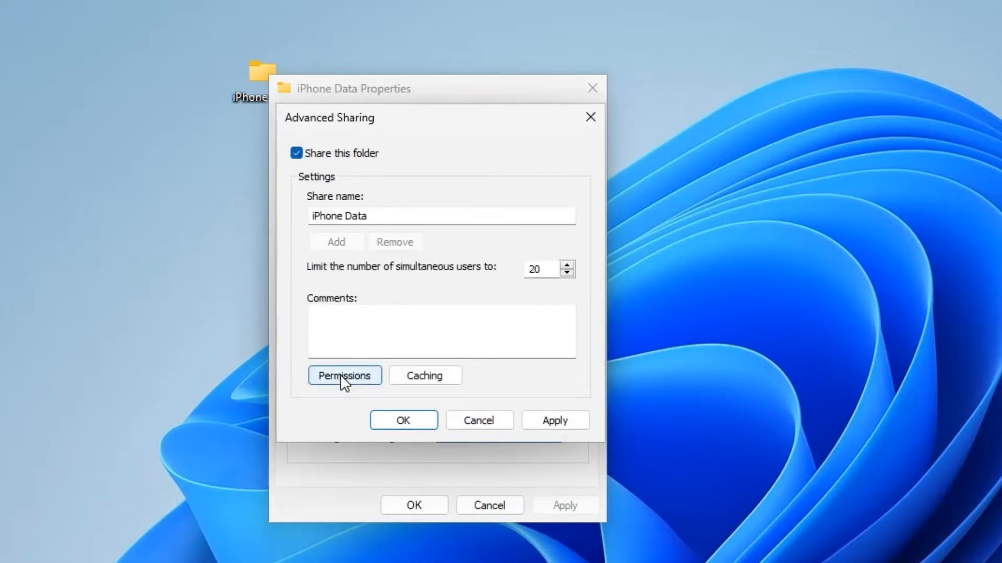
left_click(344, 376)
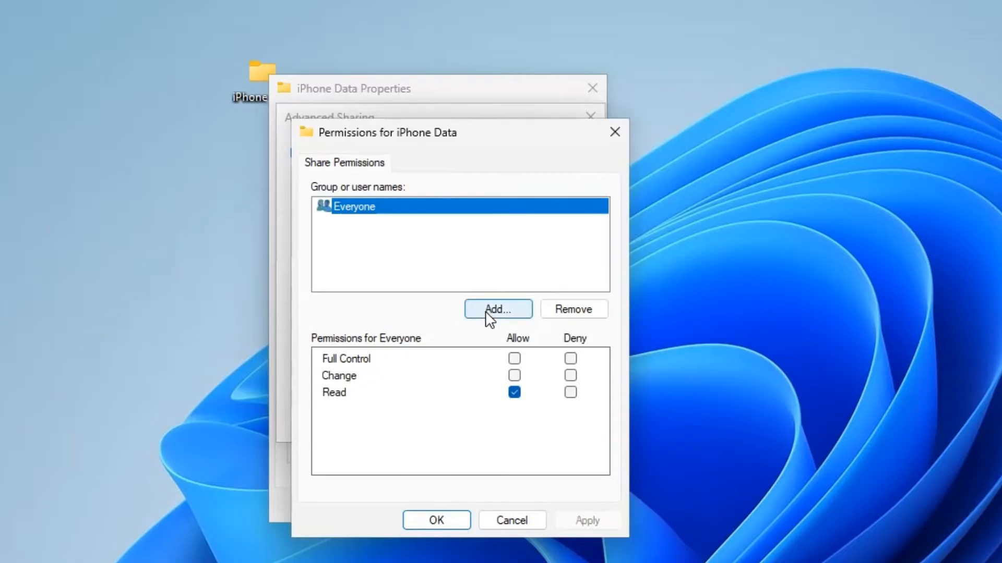
Grant ftp user Full Control on the iPhone Data share and apply the settings
left_click(497, 310)
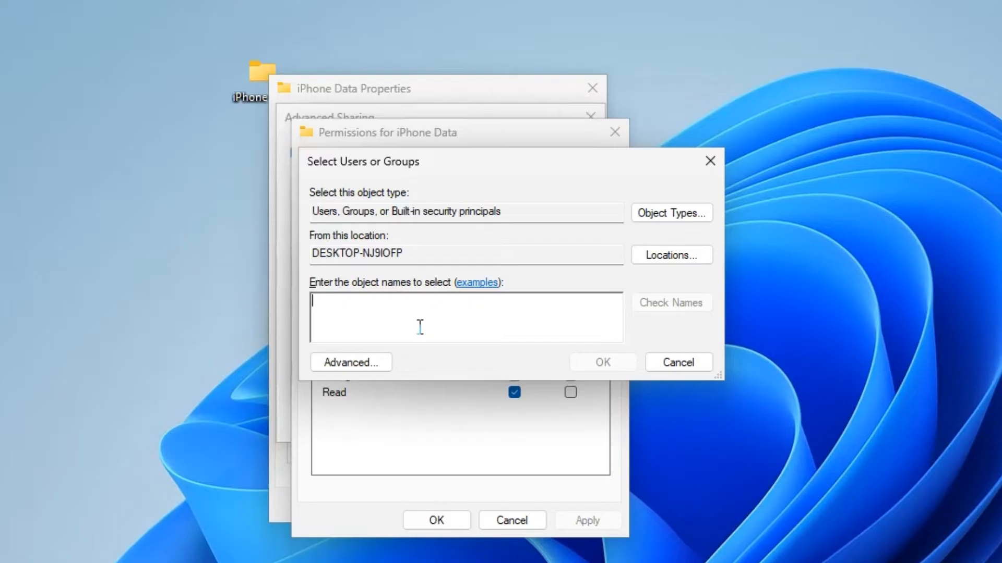
type("ftp user")
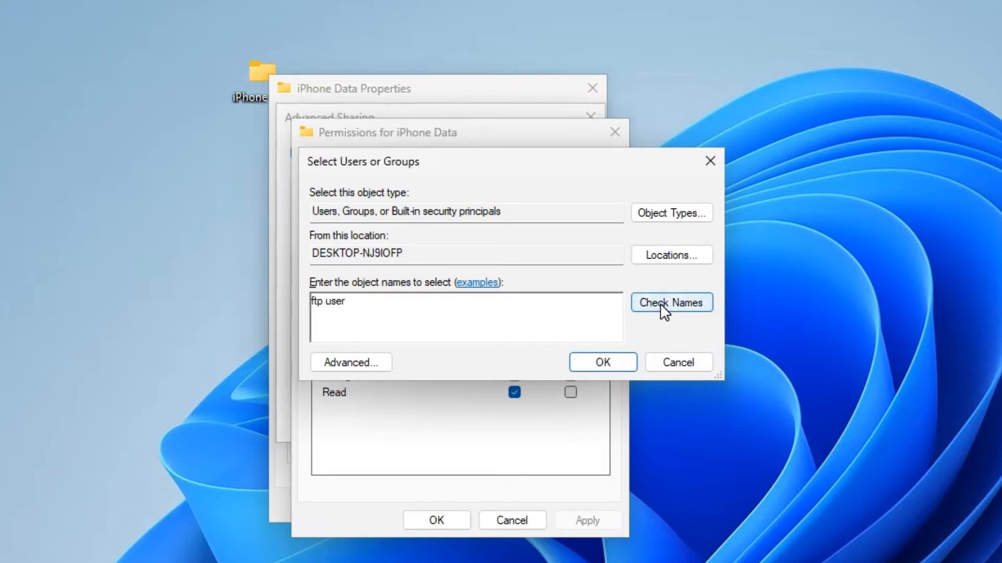
left_click(672, 302)
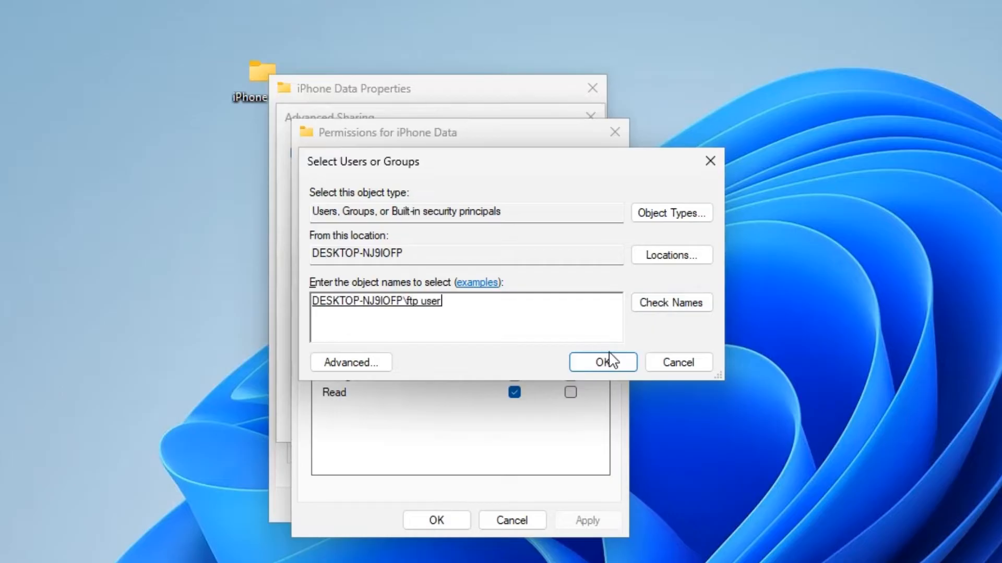
left_click(601, 362)
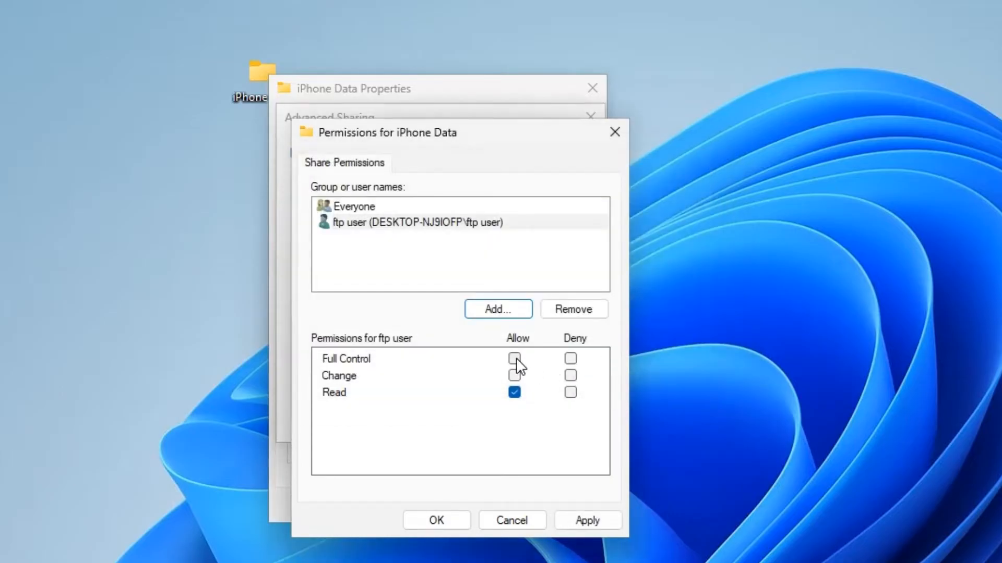
left_click(514, 358)
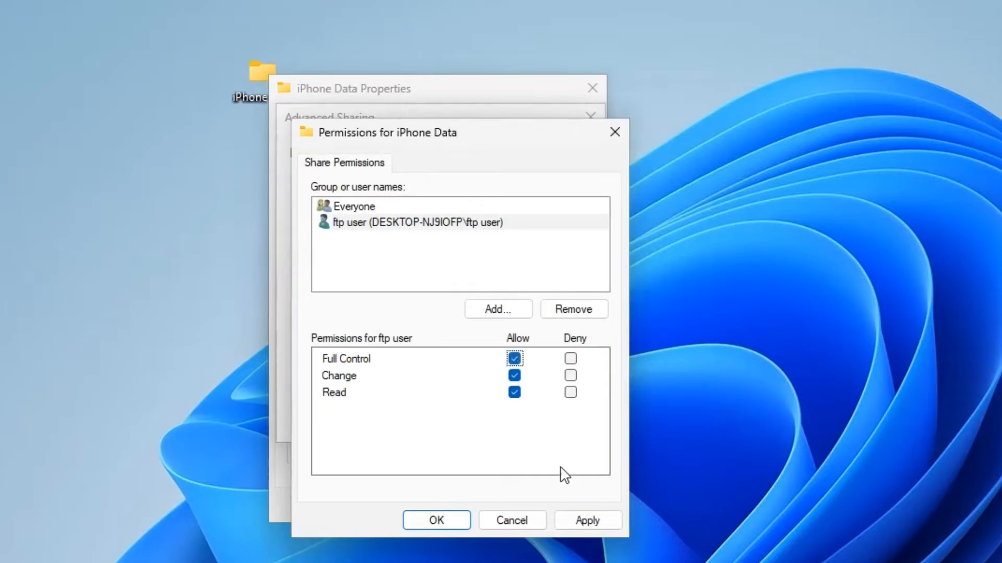
left_click(415, 223)
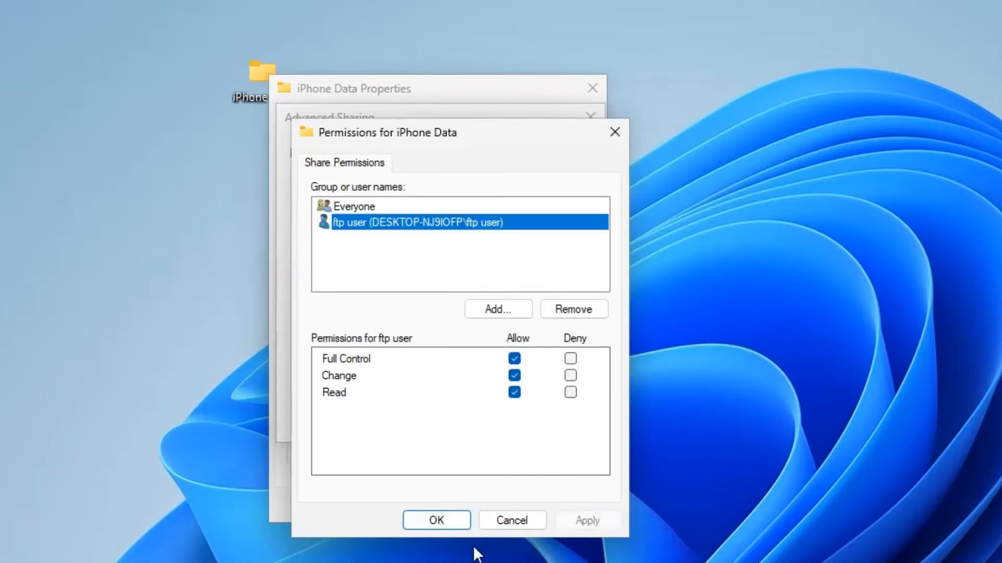
left_click(436, 520)
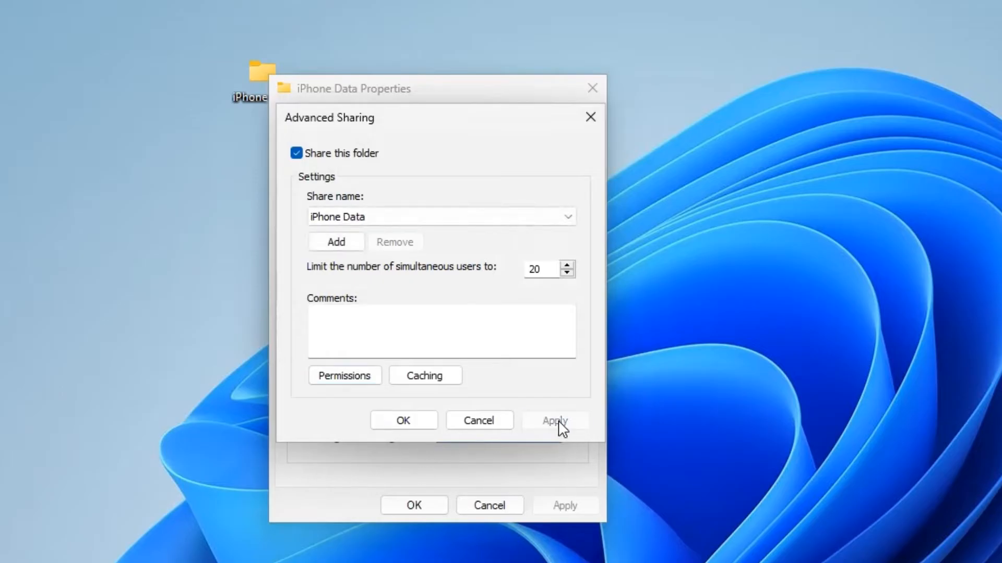
left_click(403, 421)
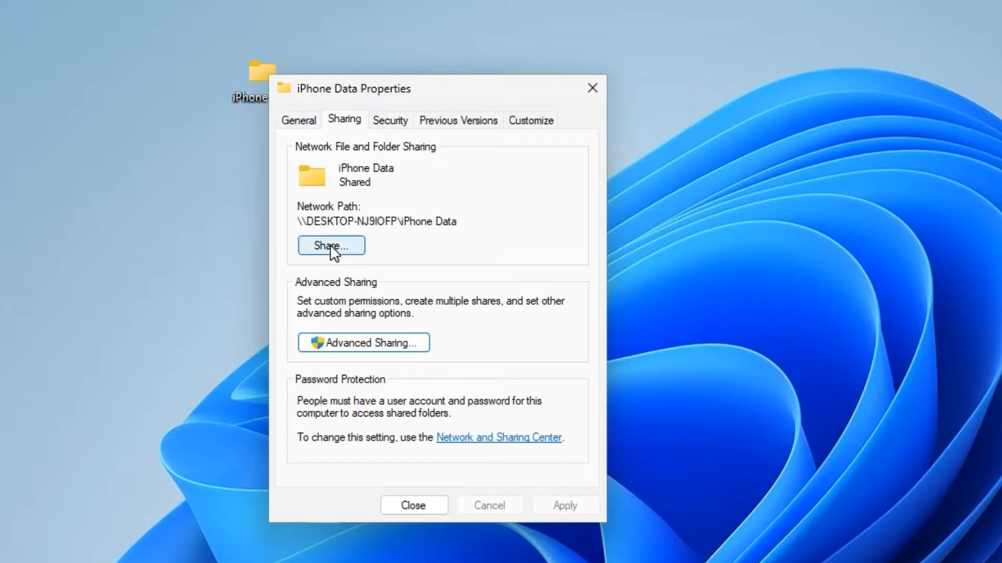
Share iPhone Data with ftp user at Read/Write permission level, then close Properties
left_click(331, 246)
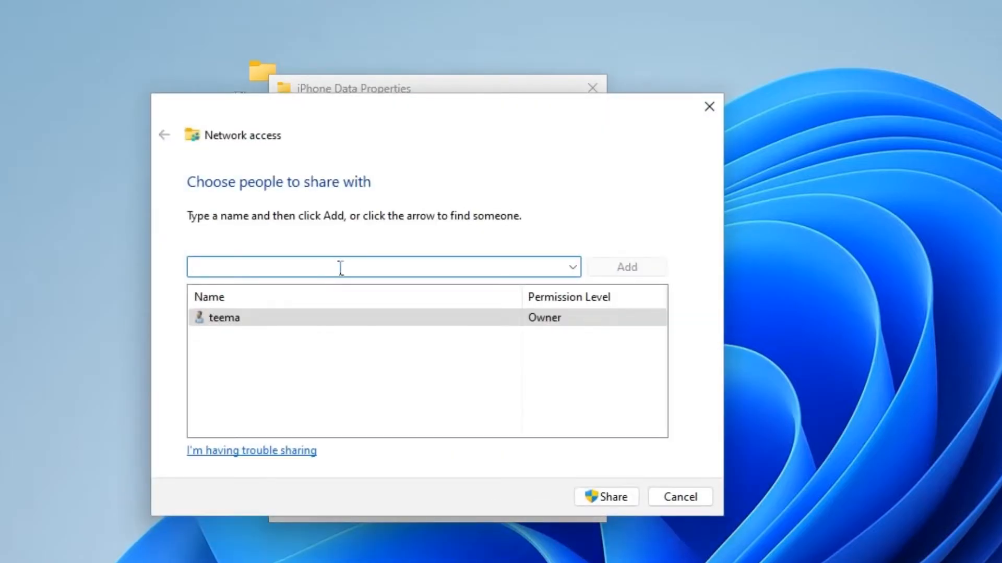
type("f")
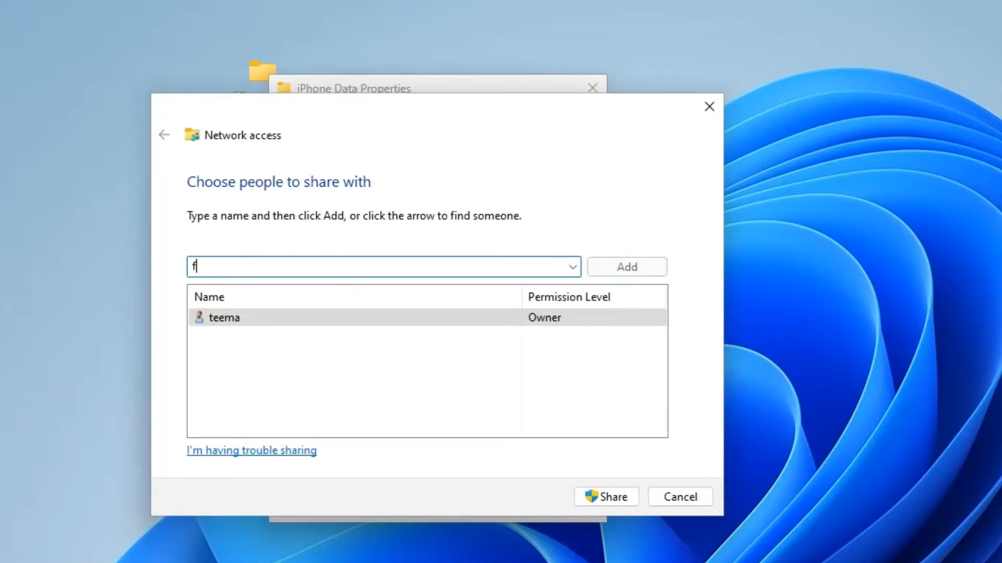
type("tp user")
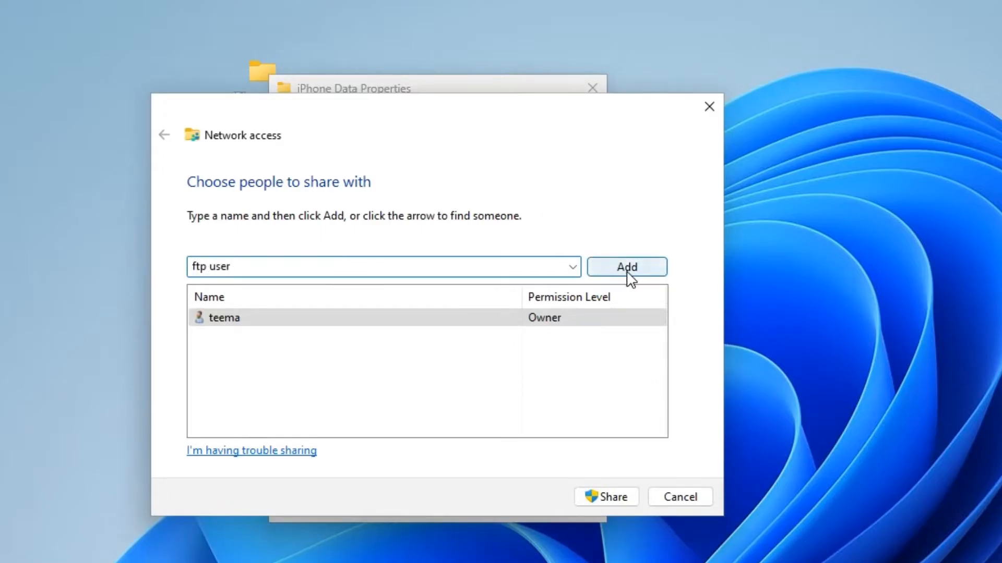
left_click(626, 267)
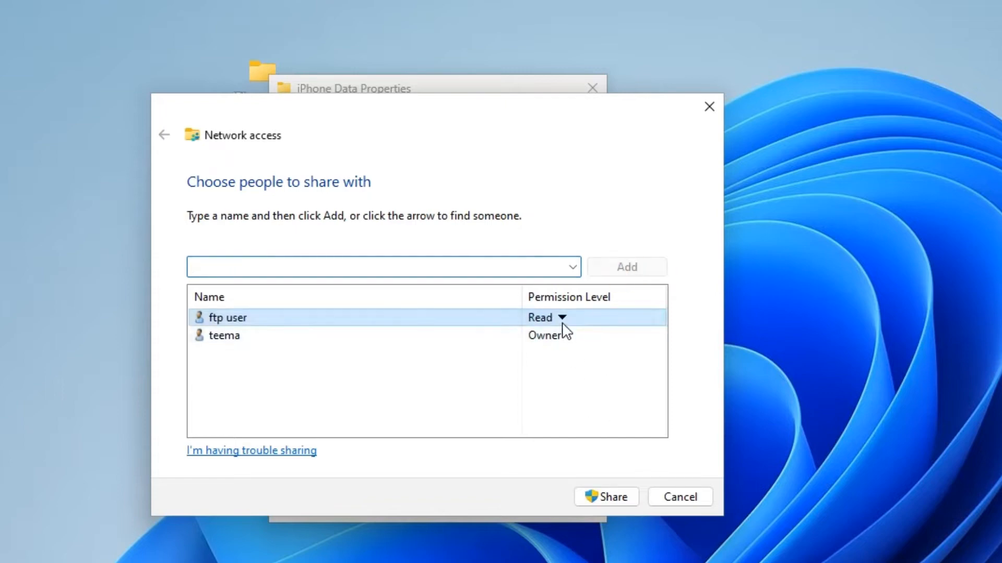
left_click(561, 318)
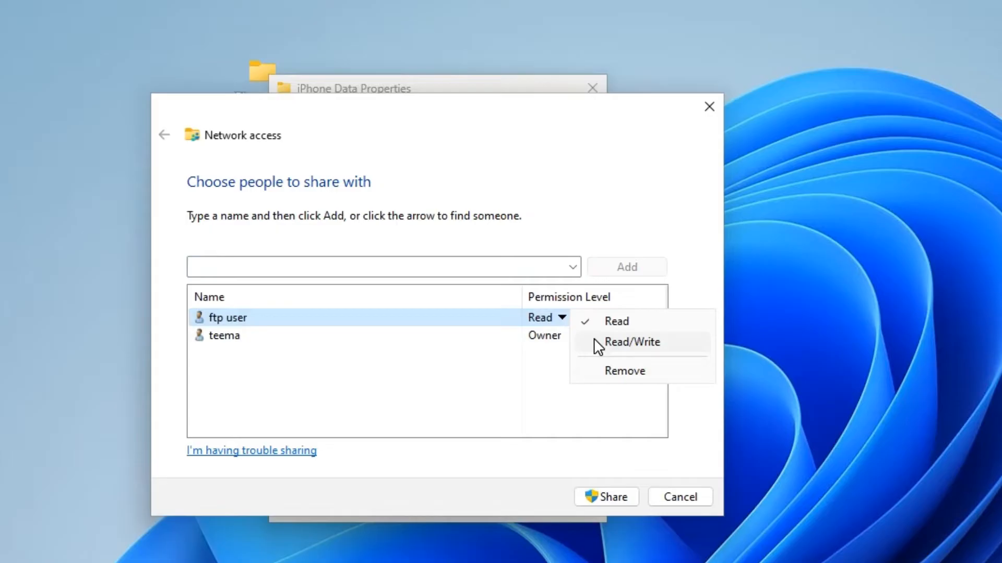
left_click(606, 497)
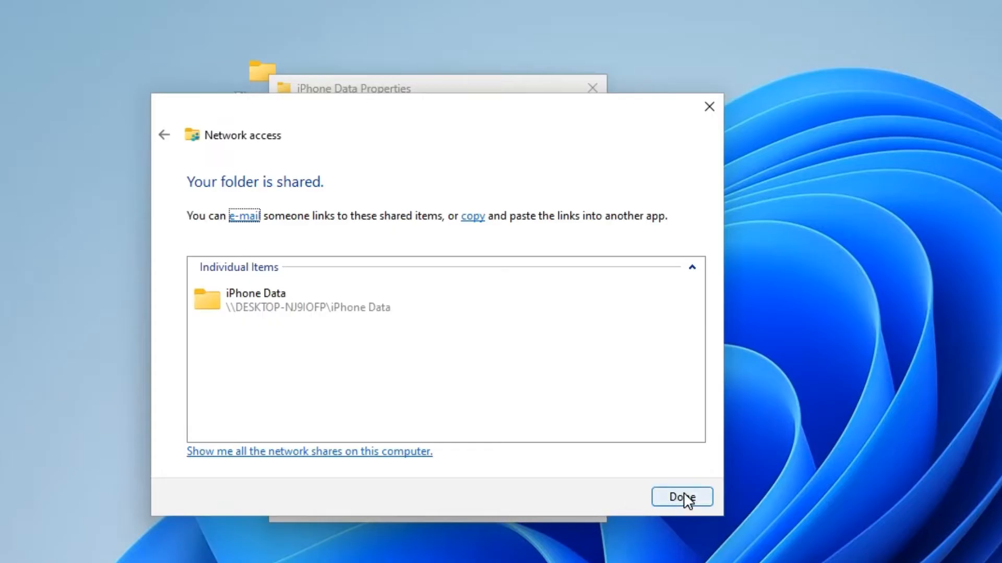
left_click(681, 497)
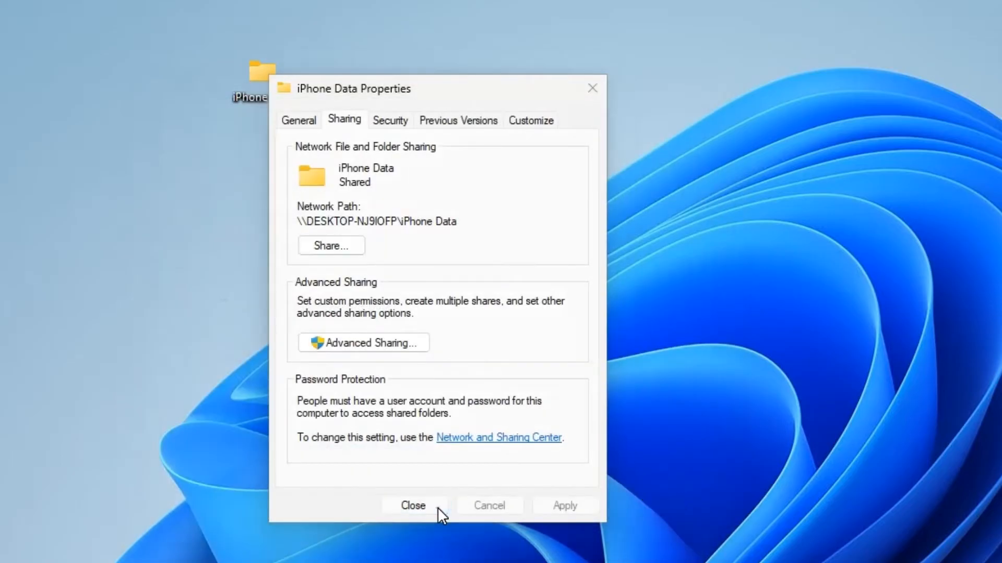
left_click(412, 506)
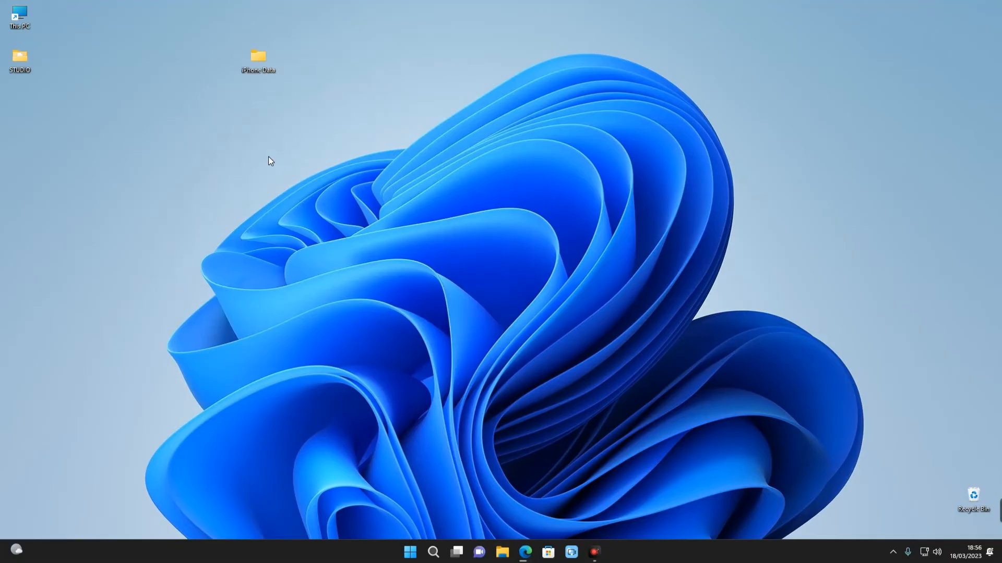
mouse_move(756, 452)
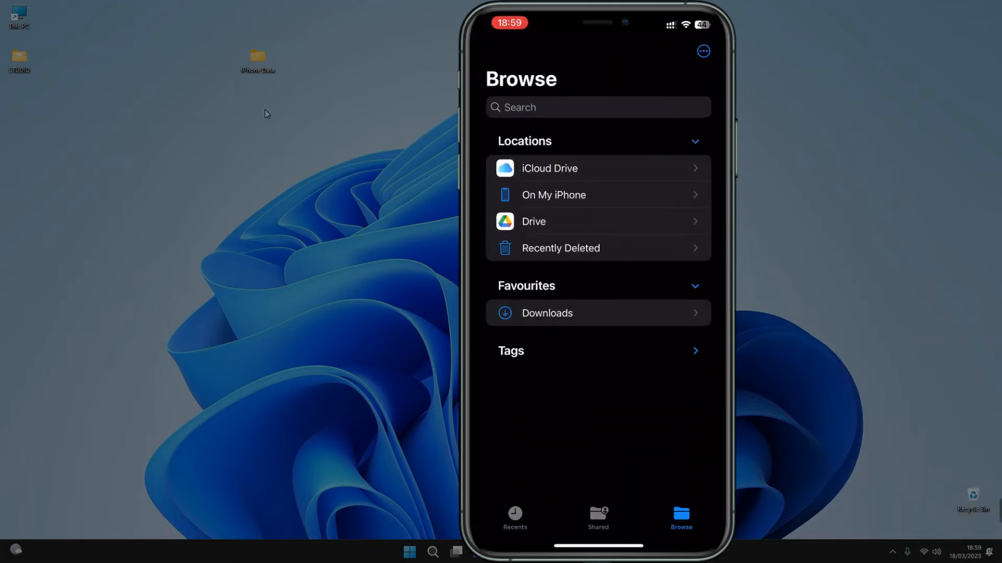
Bring up Connect to Server from the ••• menu in the iPhone Files app
left_click(702, 51)
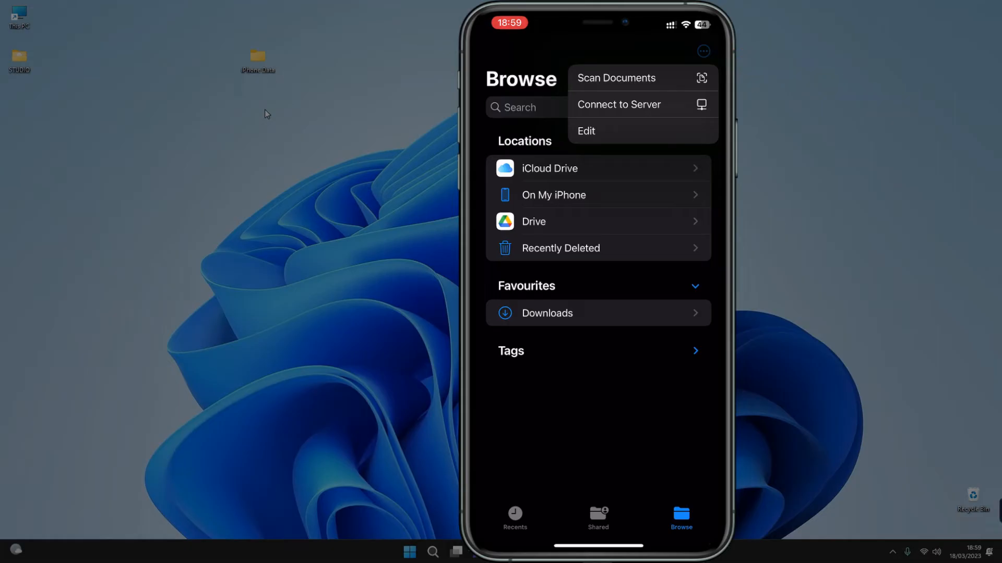
left_click(619, 104)
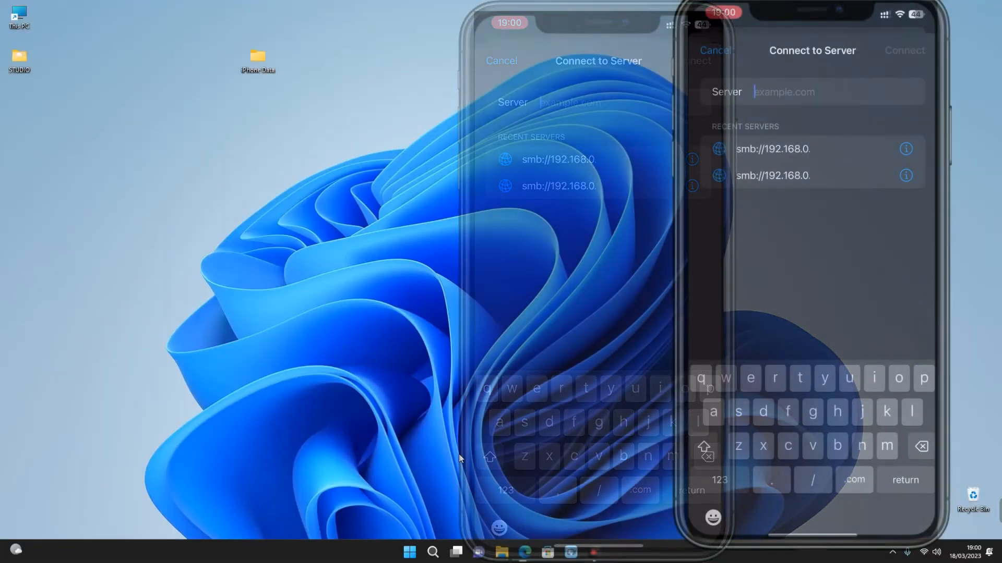
left_click(432, 552)
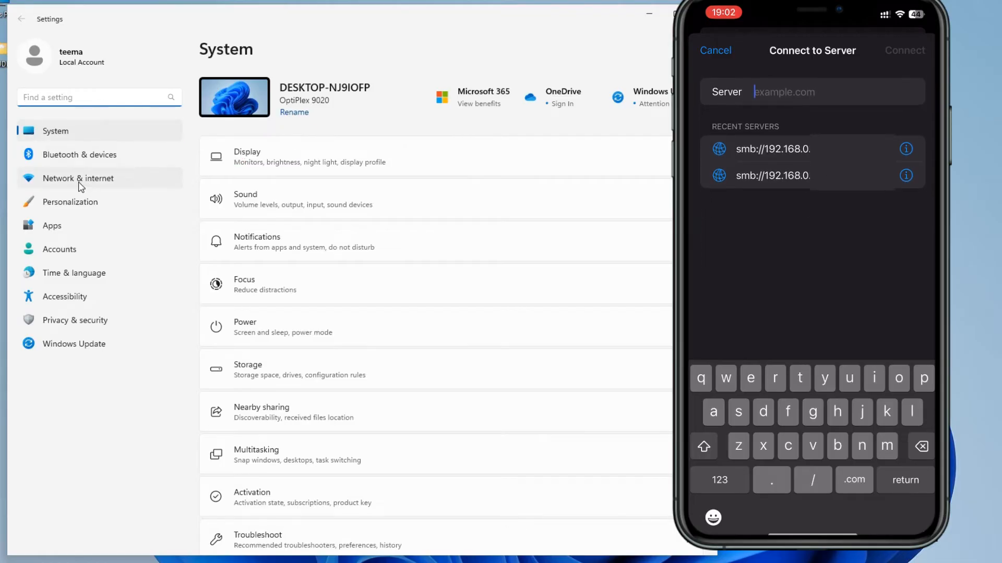
Find the PC's IPv4 address in Wi-Fi properties and enter it as the server address
left_click(78, 179)
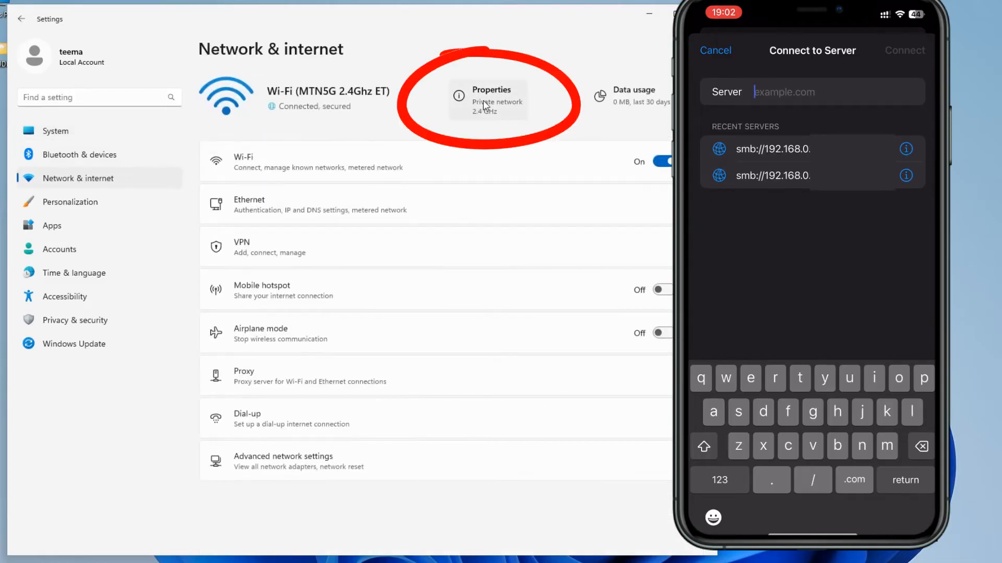
left_click(490, 102)
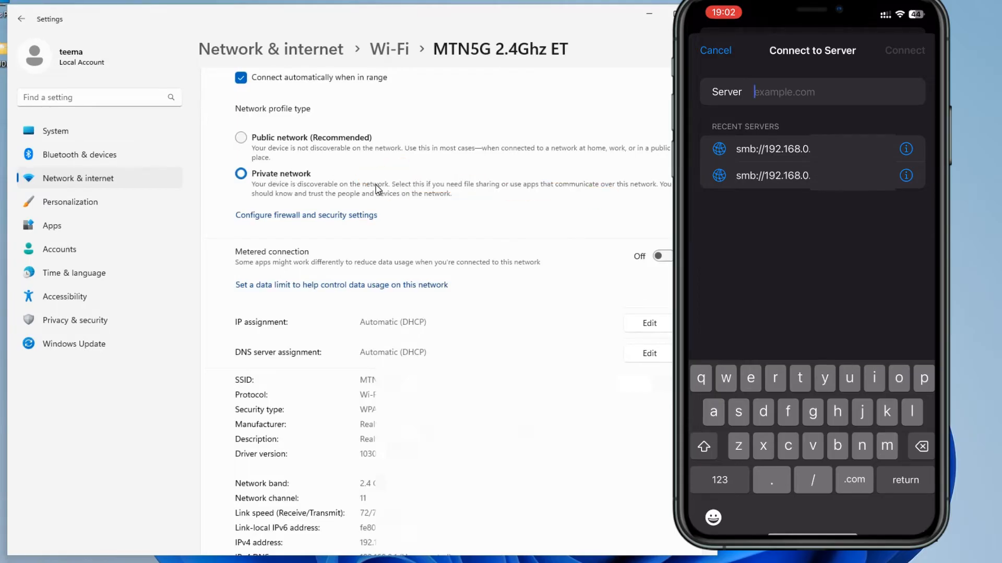
scroll("down", 3)
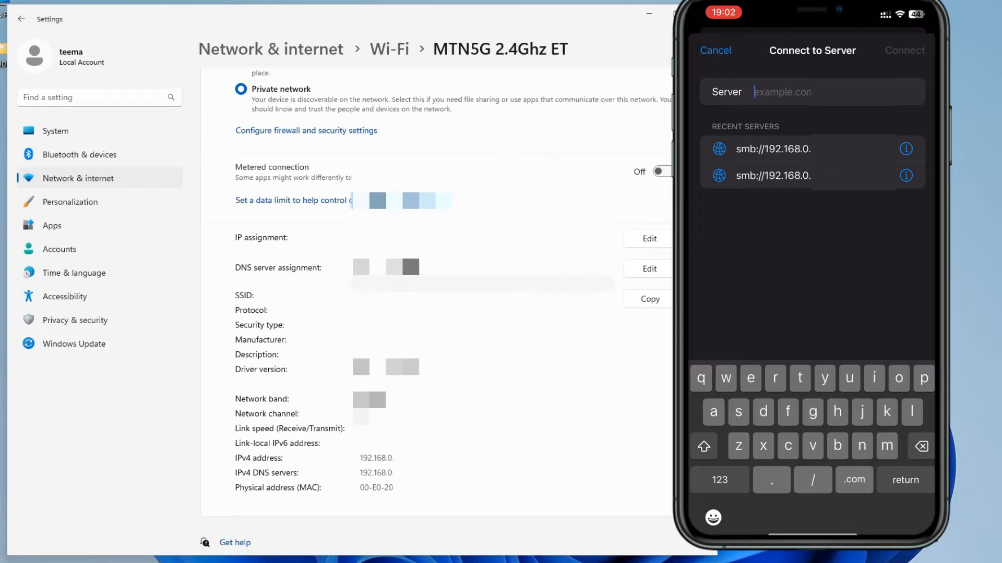
type("192.168.0.21")
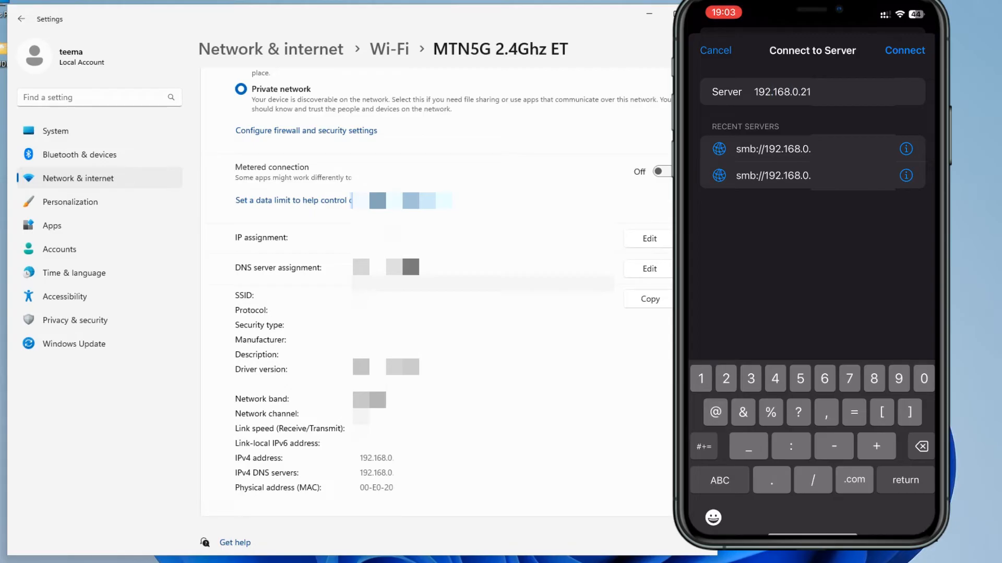
Log in to 192.168.0.214 as registered user ftp user, then open iPhone Data on the PC
left_click(904, 51)
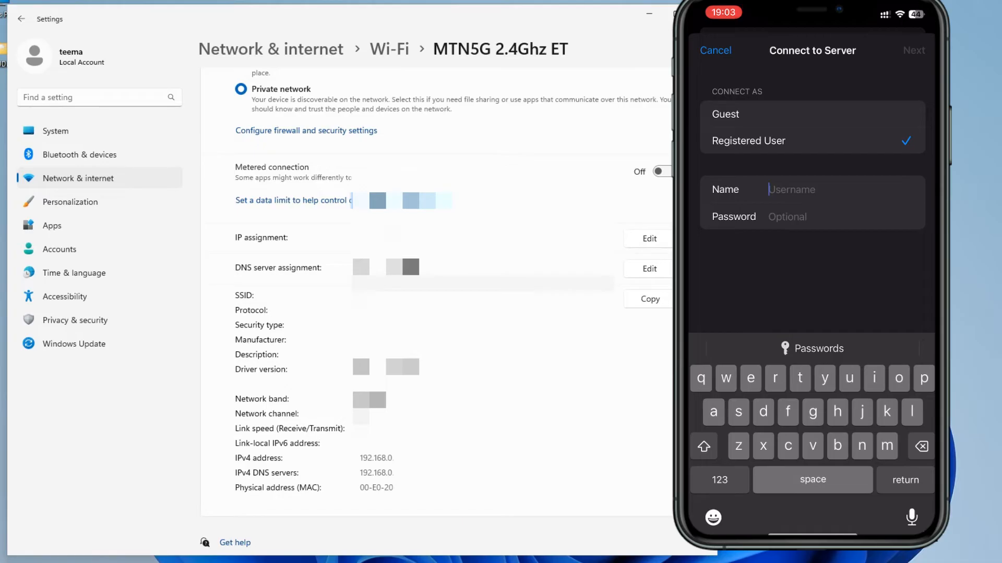
type("ftp user")
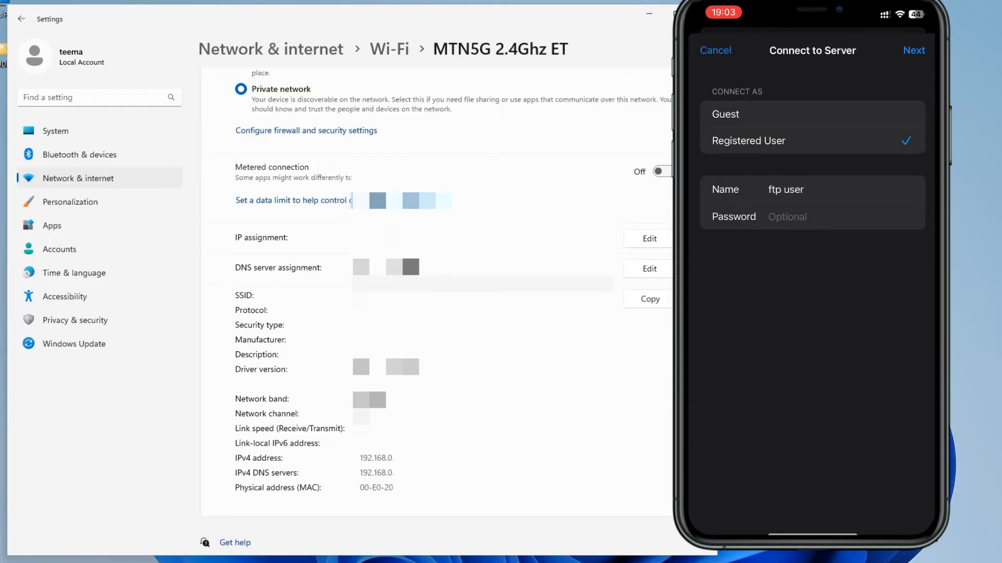
left_click(811, 217)
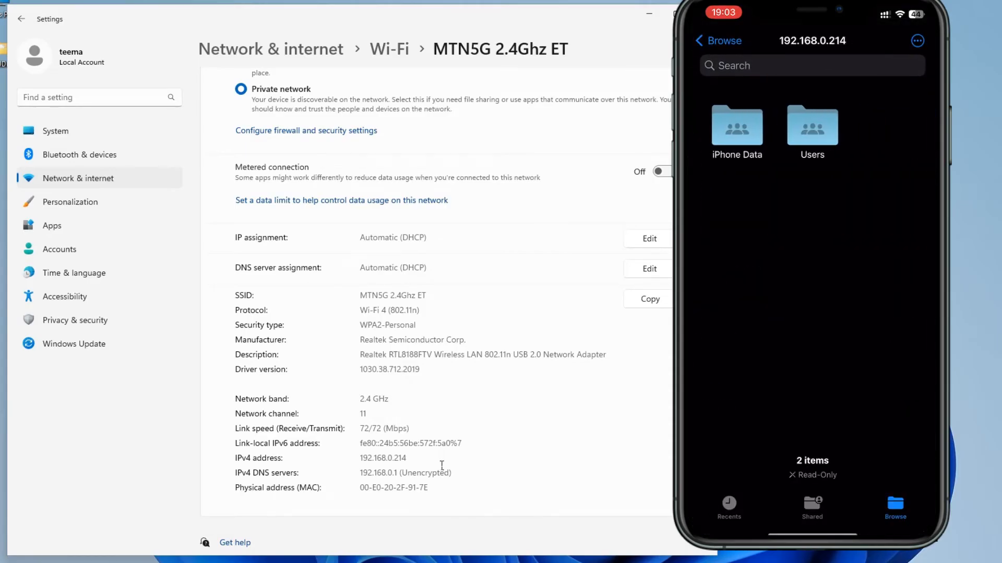
mouse_move(409, 222)
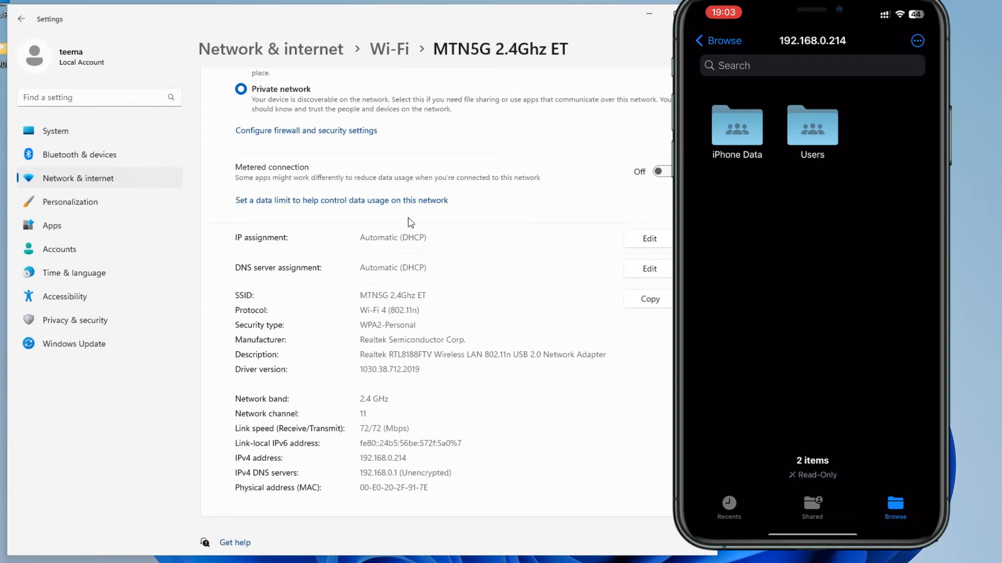
left_click(649, 13)
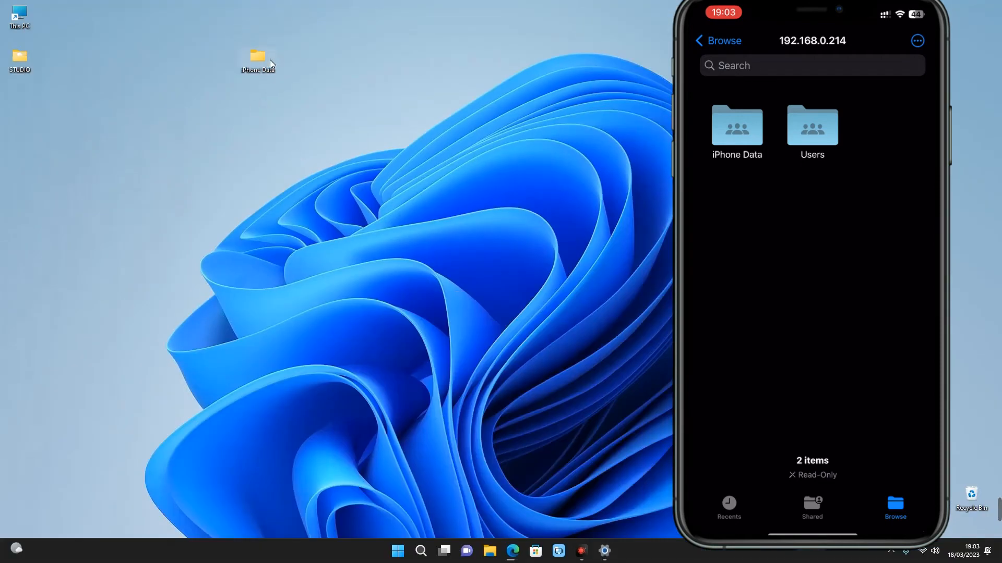
double_click(257, 57)
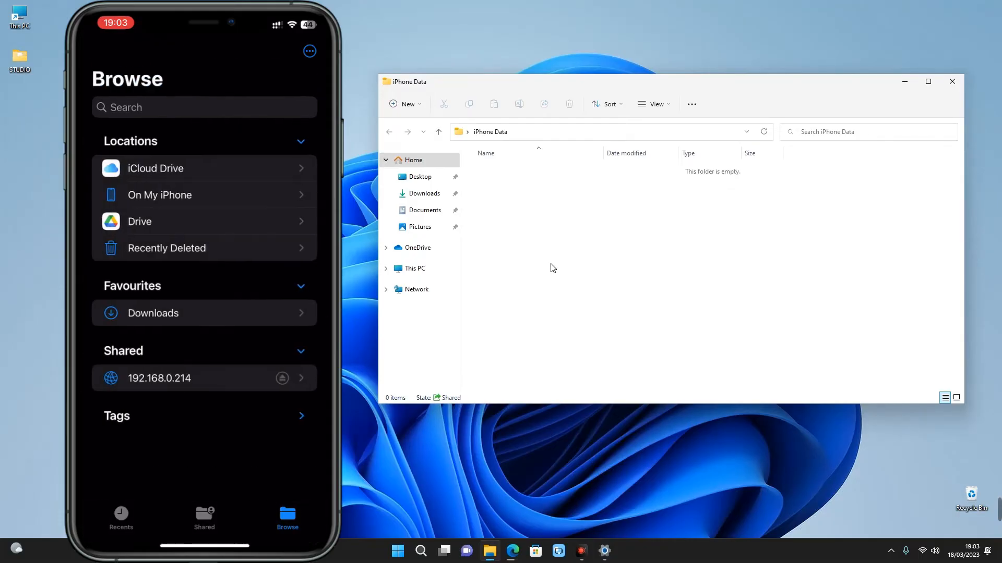
Copy the three files from On My iPhone > Chrome to 192.168.0.214 > iPhone Data
left_click(159, 194)
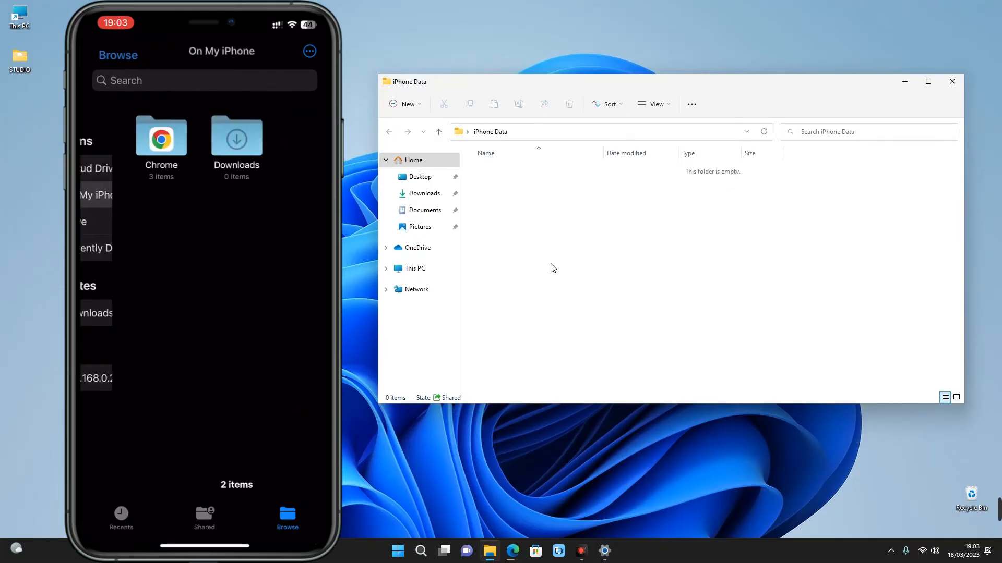
left_click(160, 137)
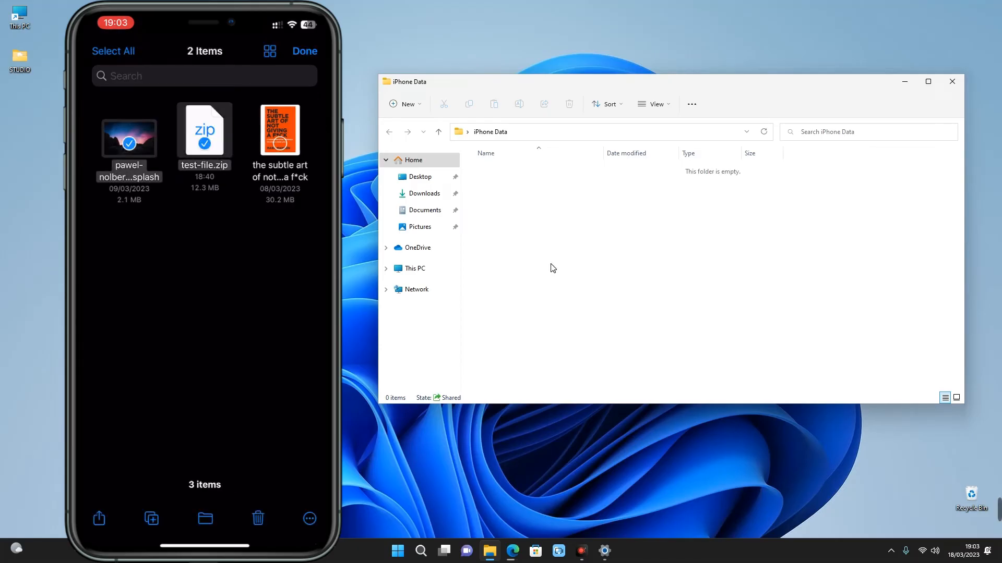
left_click(279, 131)
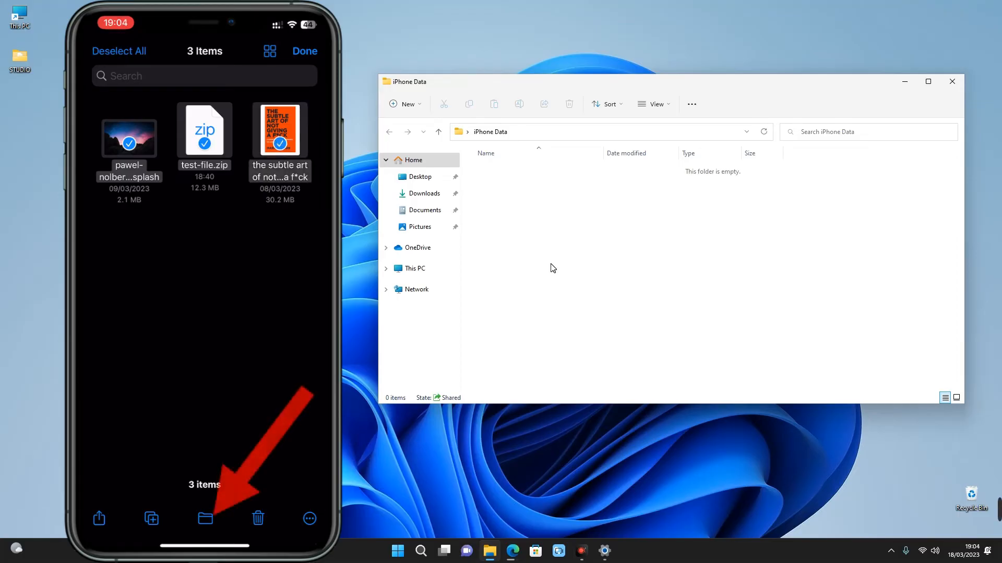
left_click(204, 518)
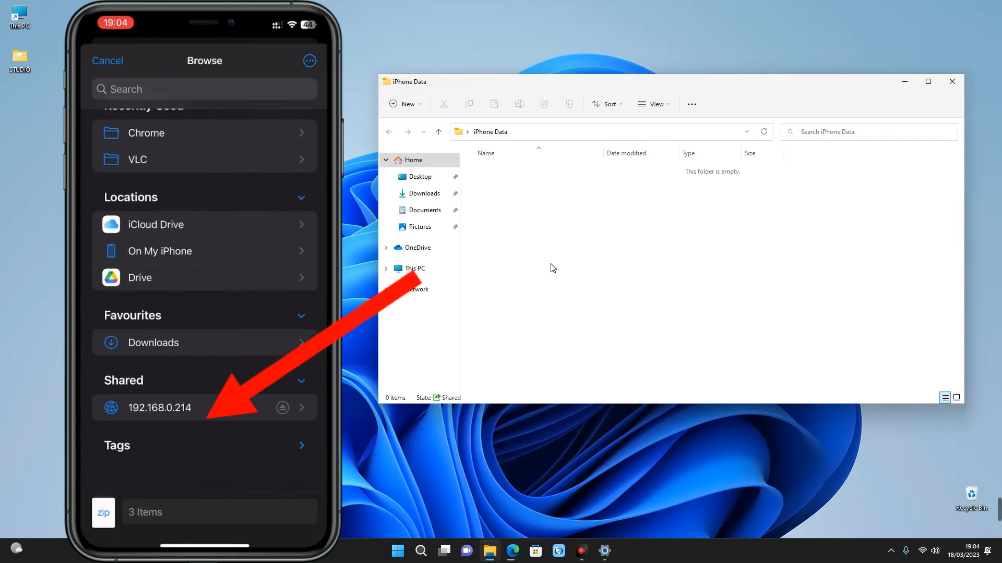
left_click(163, 407)
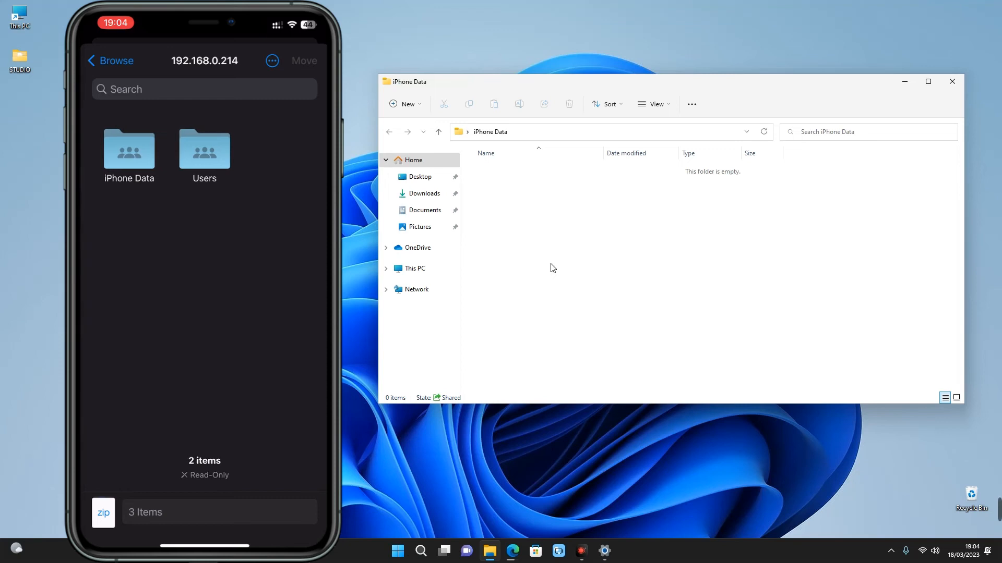
left_click(129, 150)
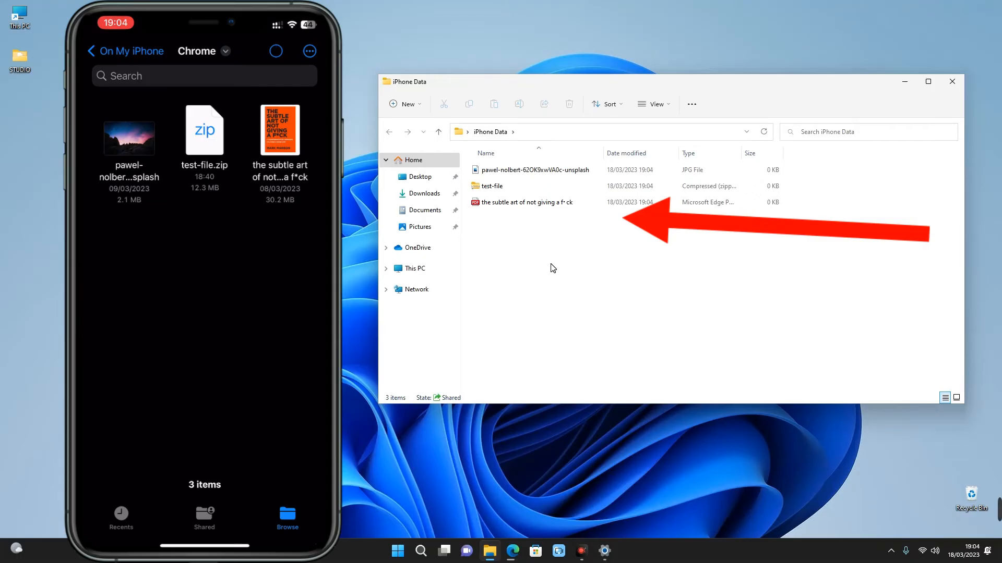
right_click(552, 267)
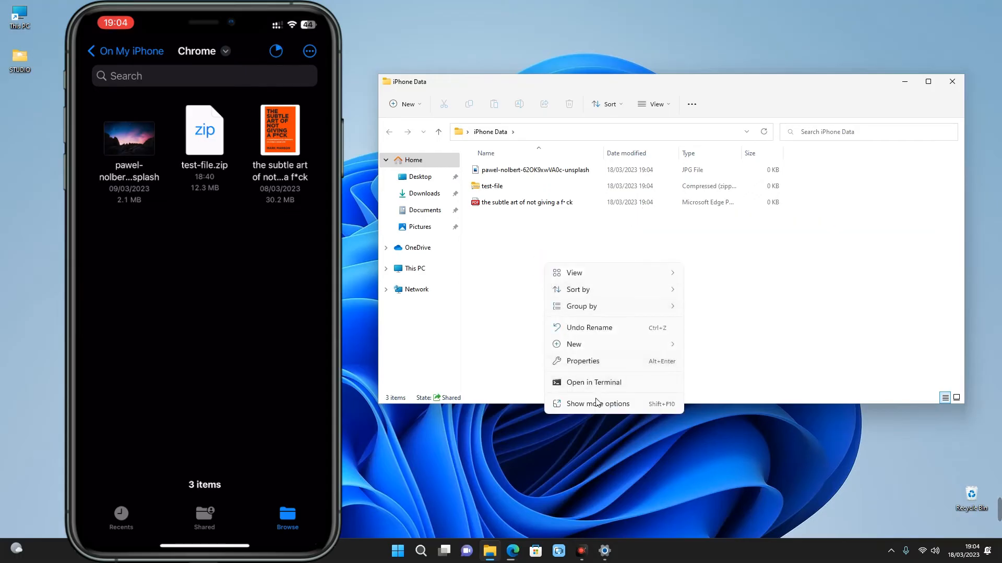
left_click(598, 412)
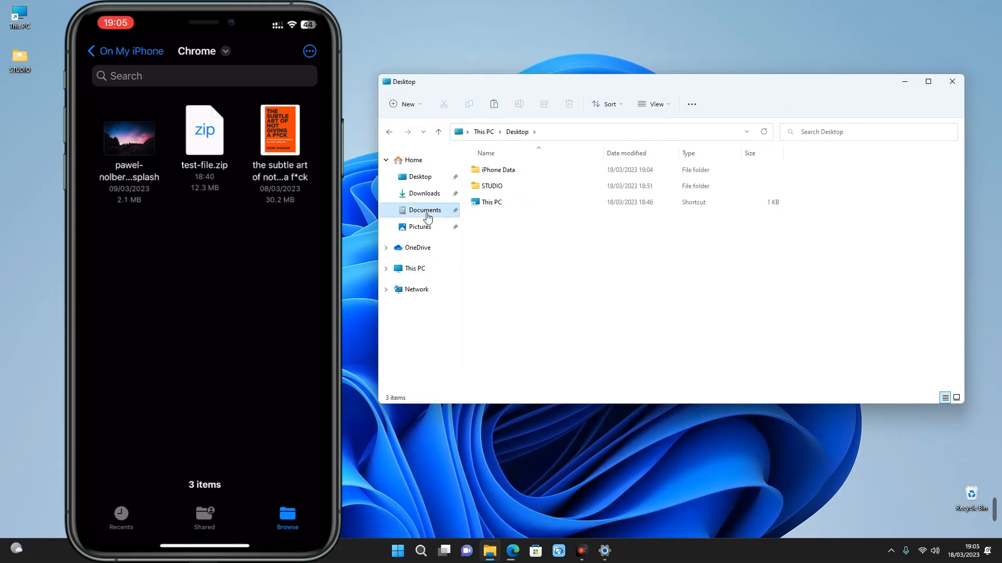
Open the PC's Documents folder and bring up the Setup application's context menu
left_click(424, 211)
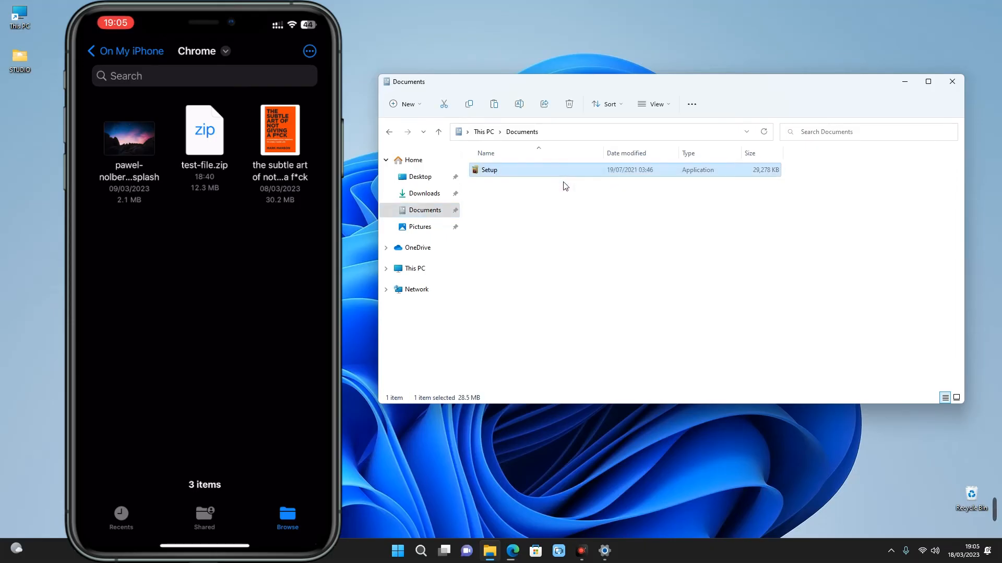
right_click(396, 268)
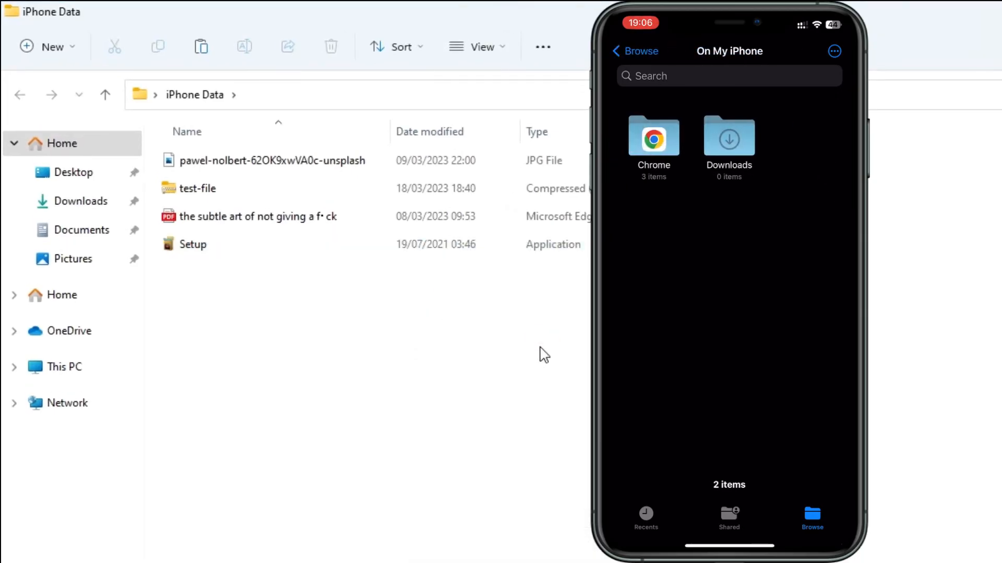
Paste Setup from the 192.168.0.214 share into the iPhone's Chrome folder
left_click(634, 52)
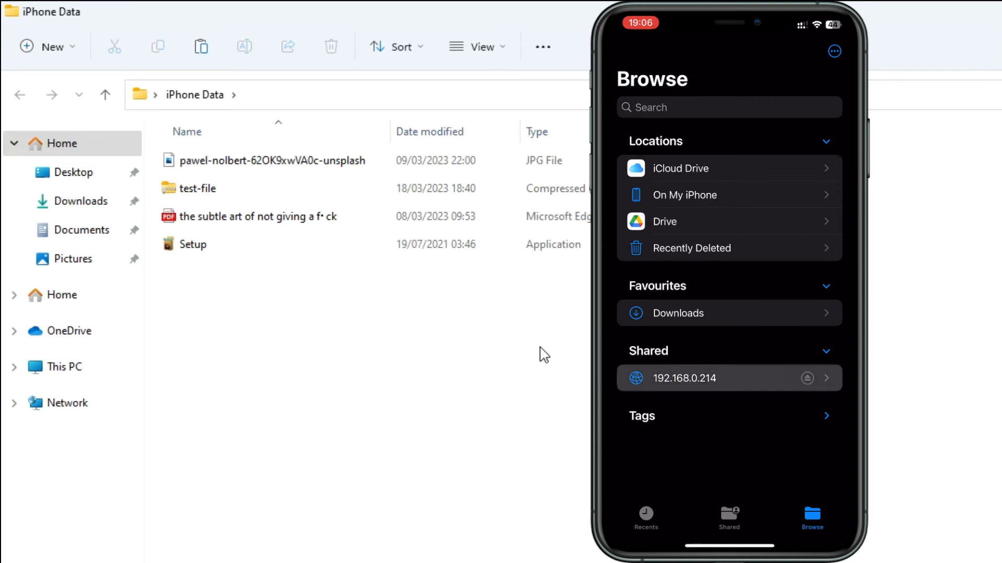
left_click(683, 378)
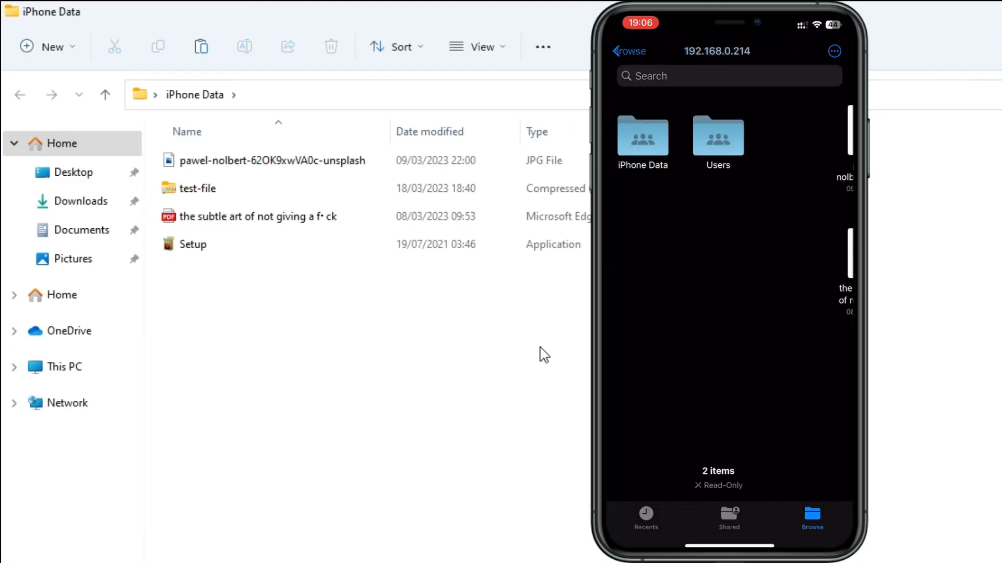
left_click(626, 52)
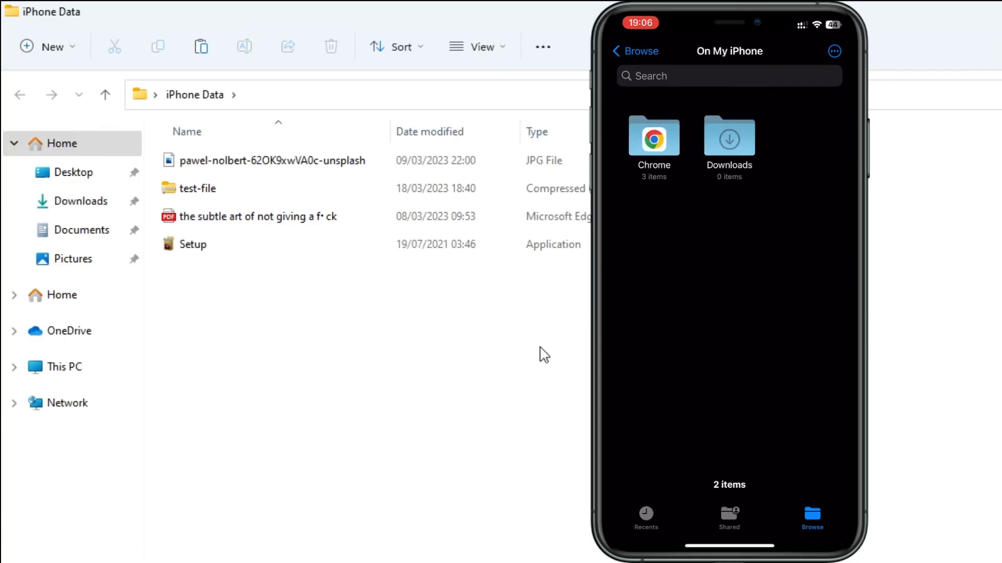
left_click(652, 138)
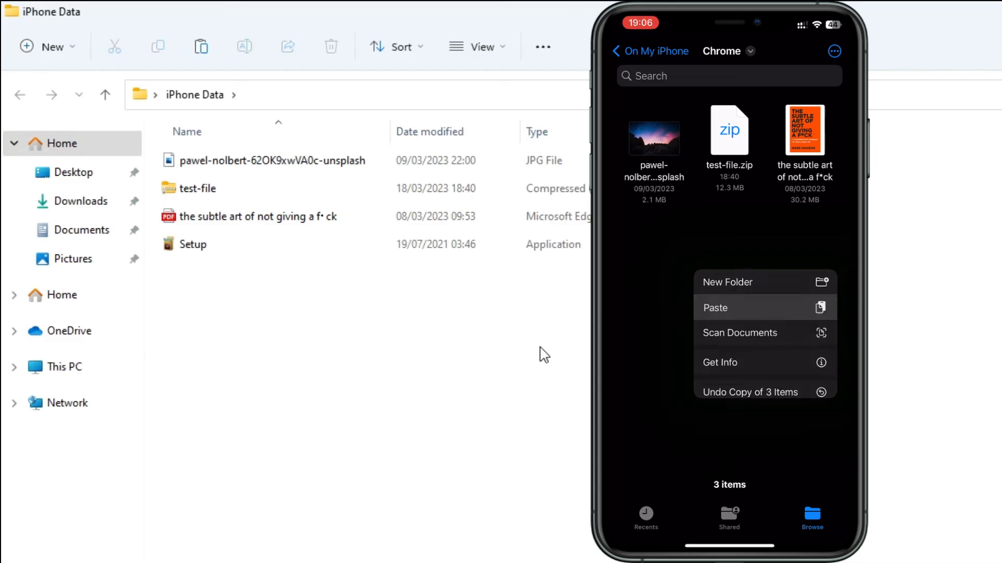
left_click(714, 307)
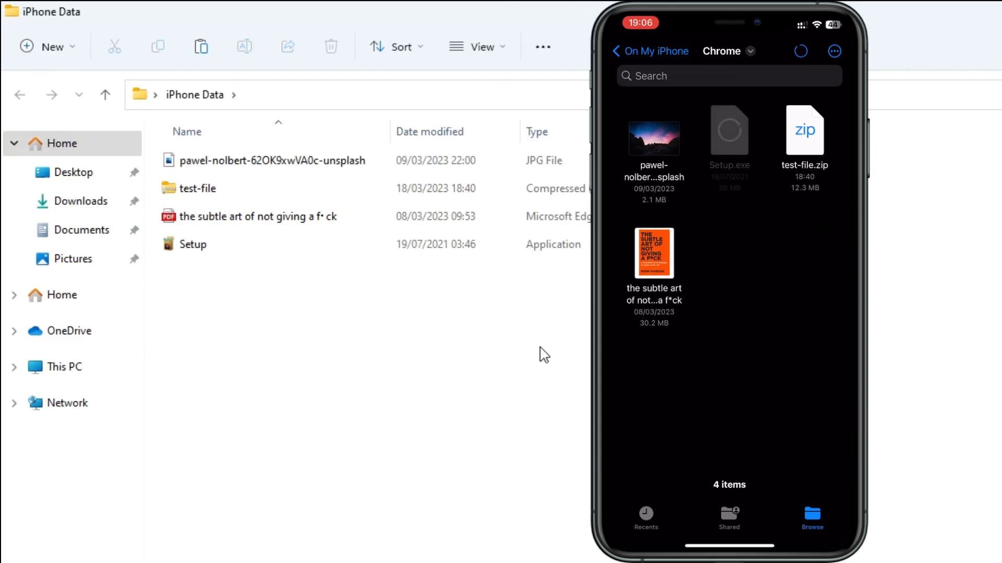